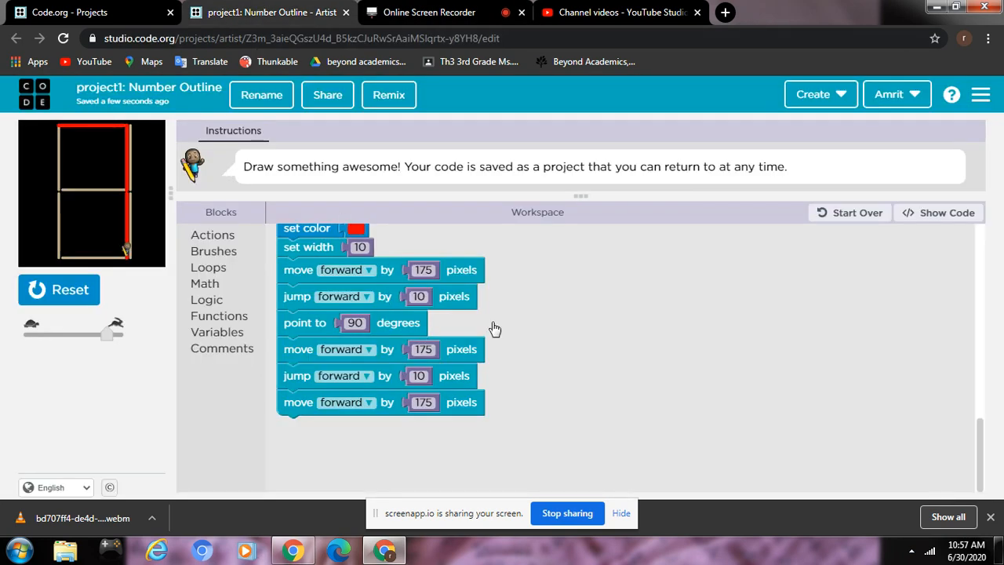
mouse_move(588, 307)
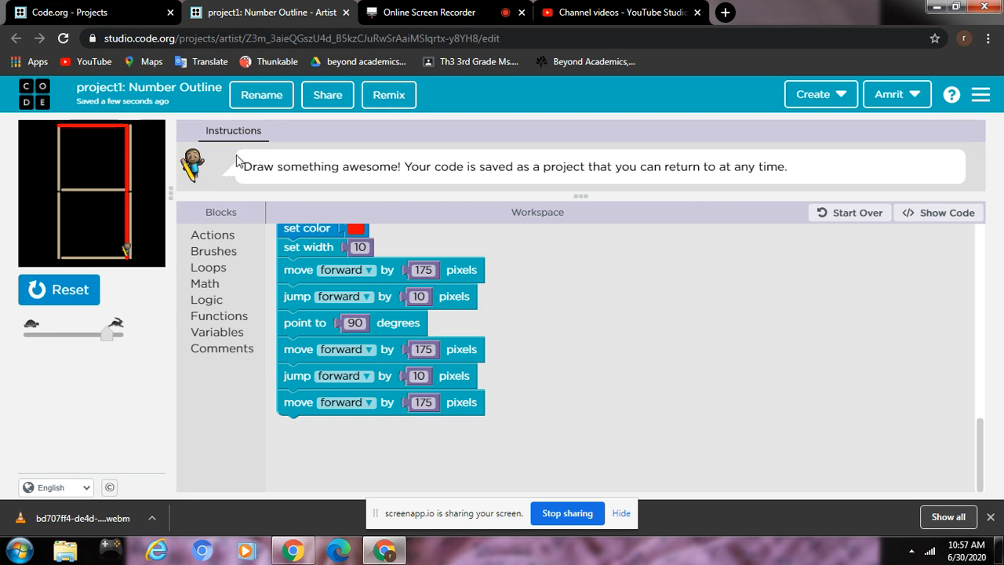
mouse_move(188, 179)
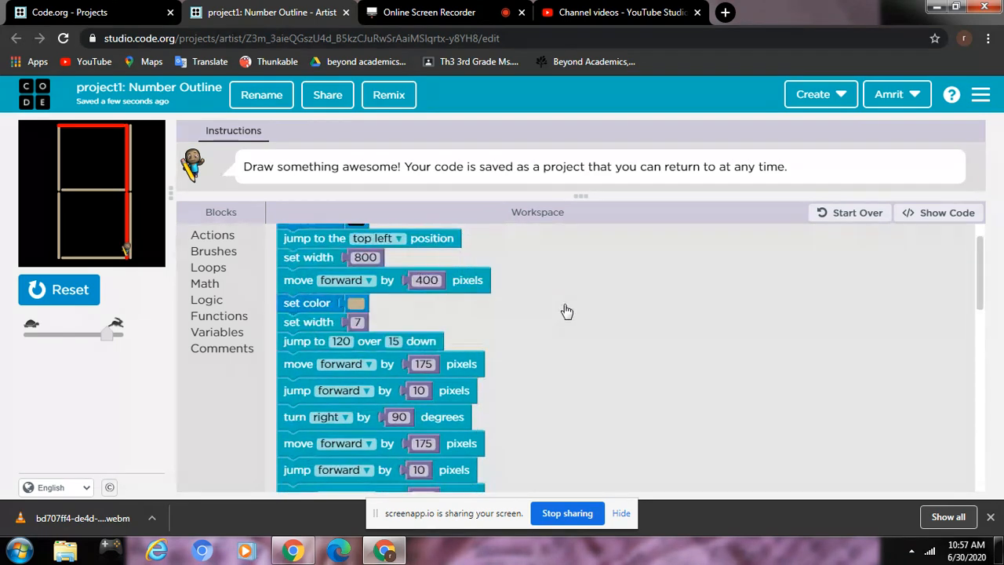
Edit the 'point to' block so the heading value reads 90 degrees.
scroll(down, 3)
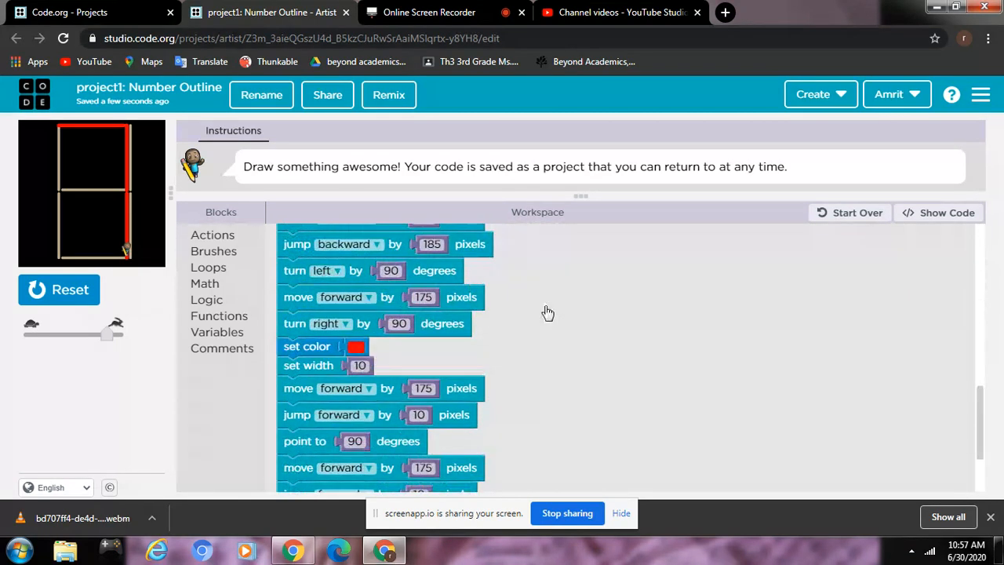
scroll(down, 3)
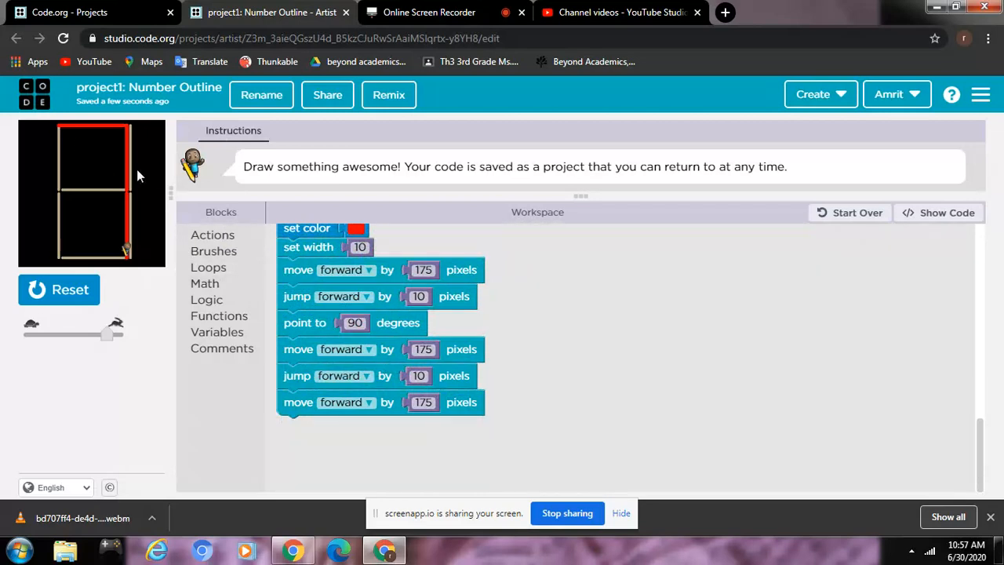
mouse_move(394, 212)
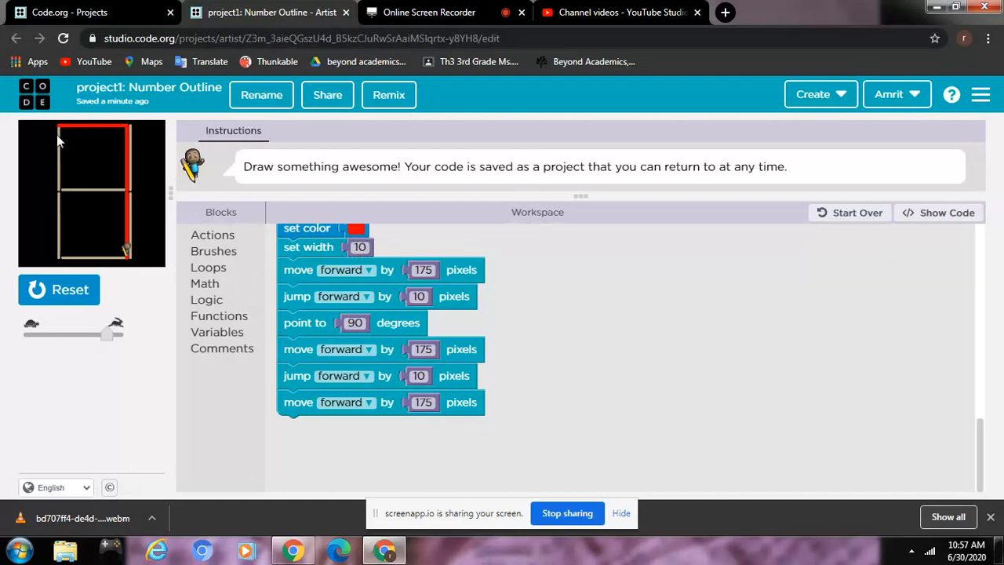
mouse_move(65, 151)
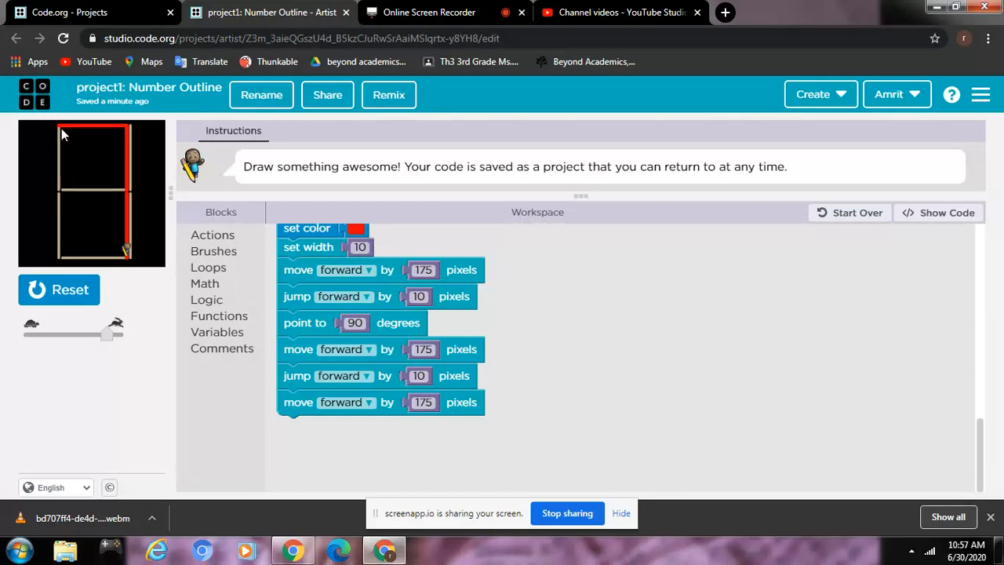
mouse_move(86, 186)
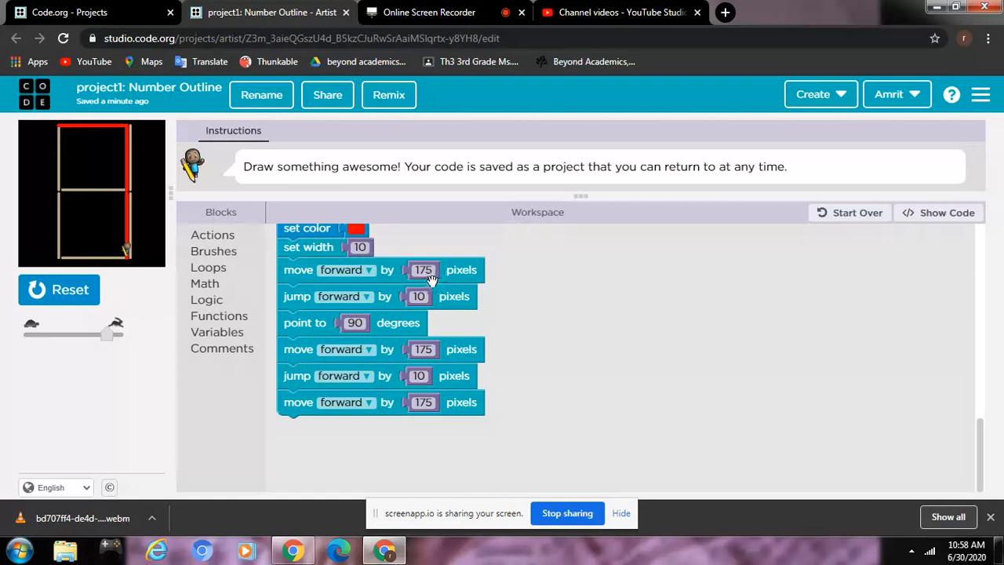
mouse_move(463, 269)
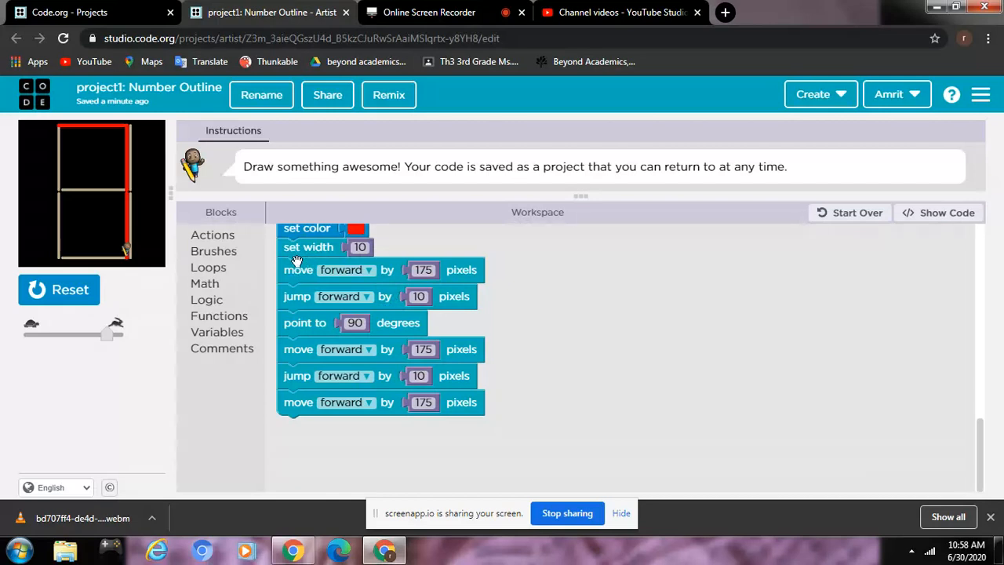
click(360, 247)
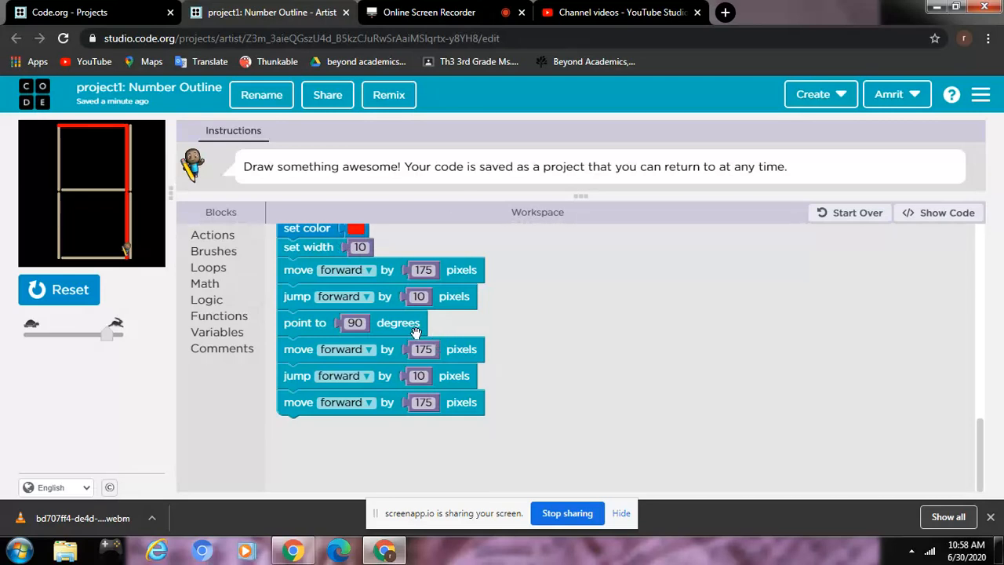
click(423, 269)
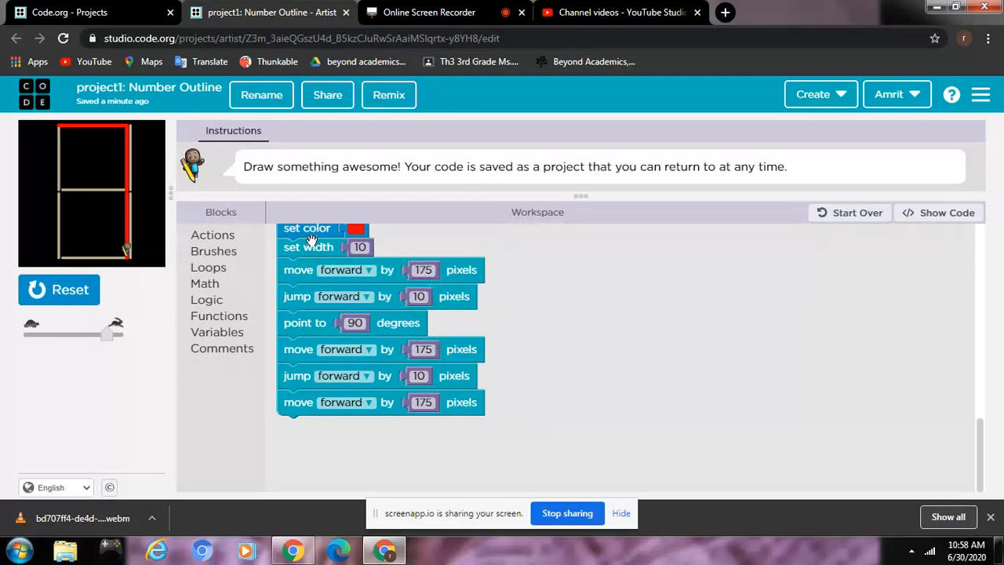
mouse_move(380, 275)
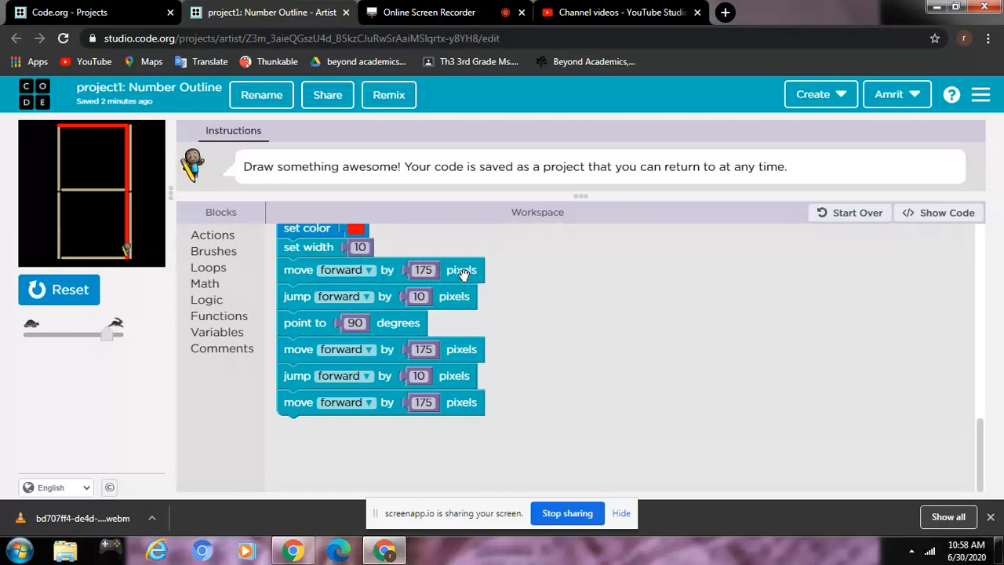
mouse_move(396, 296)
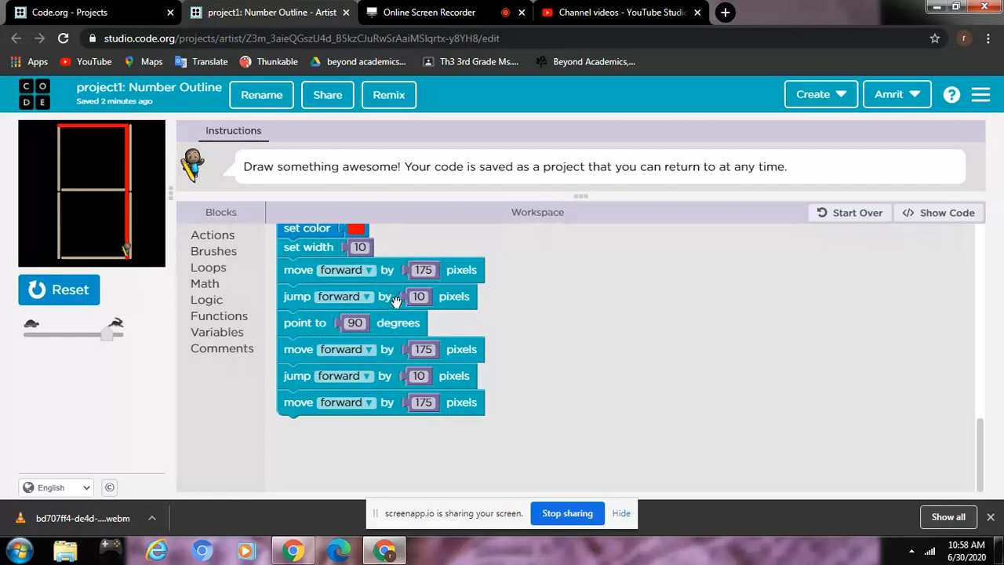
click(418, 296)
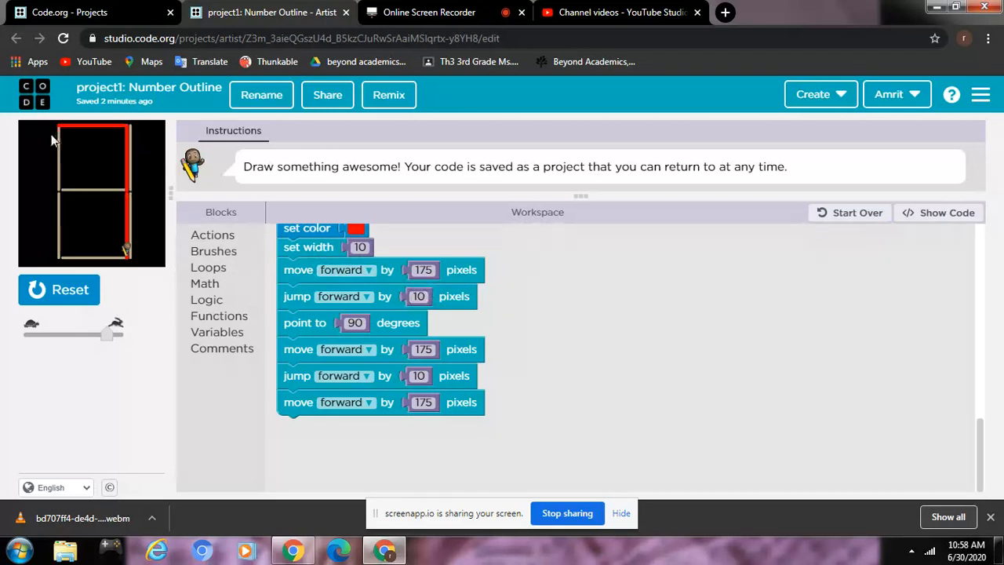
mouse_move(129, 130)
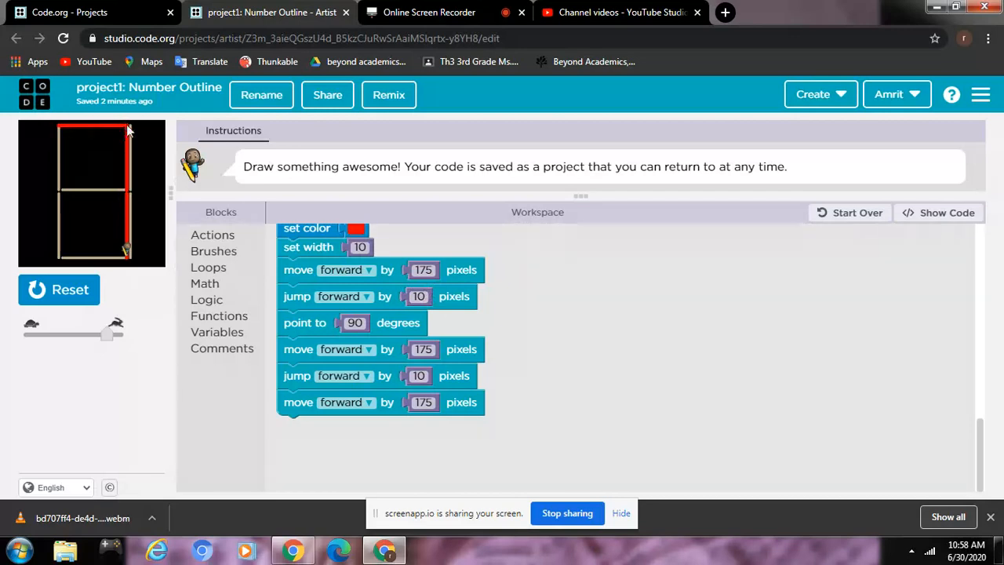
mouse_move(145, 215)
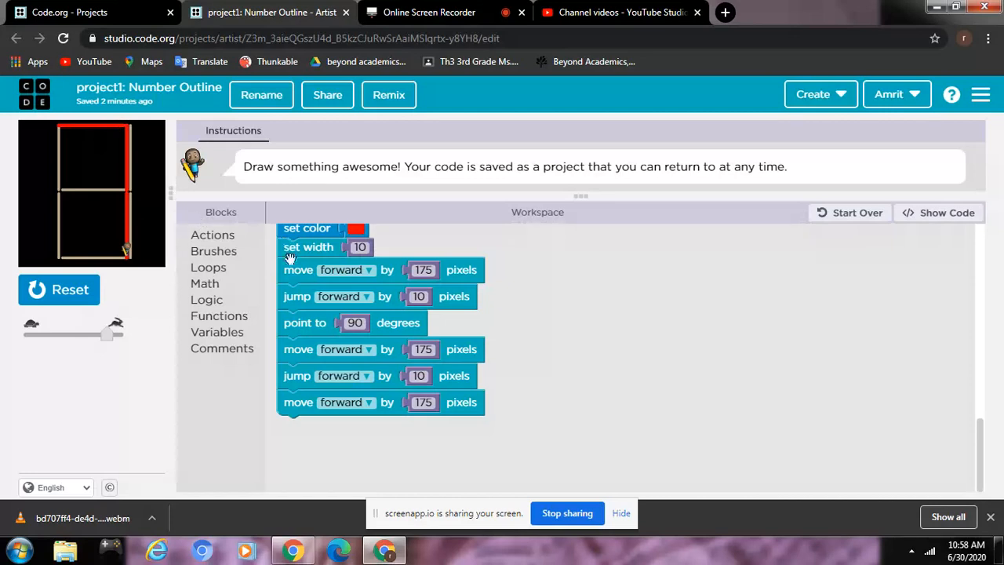
mouse_move(433, 249)
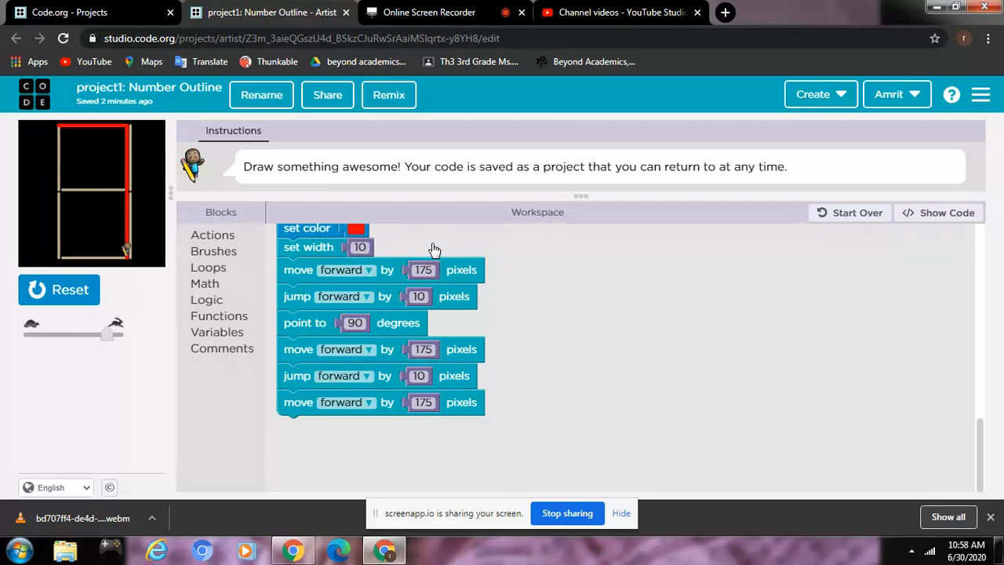
mouse_move(467, 240)
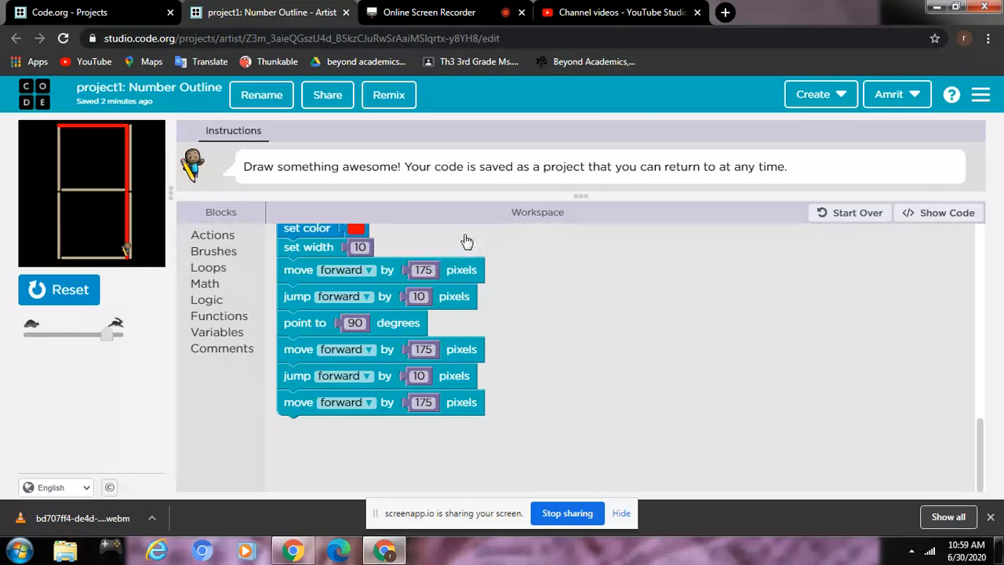
mouse_move(495, 246)
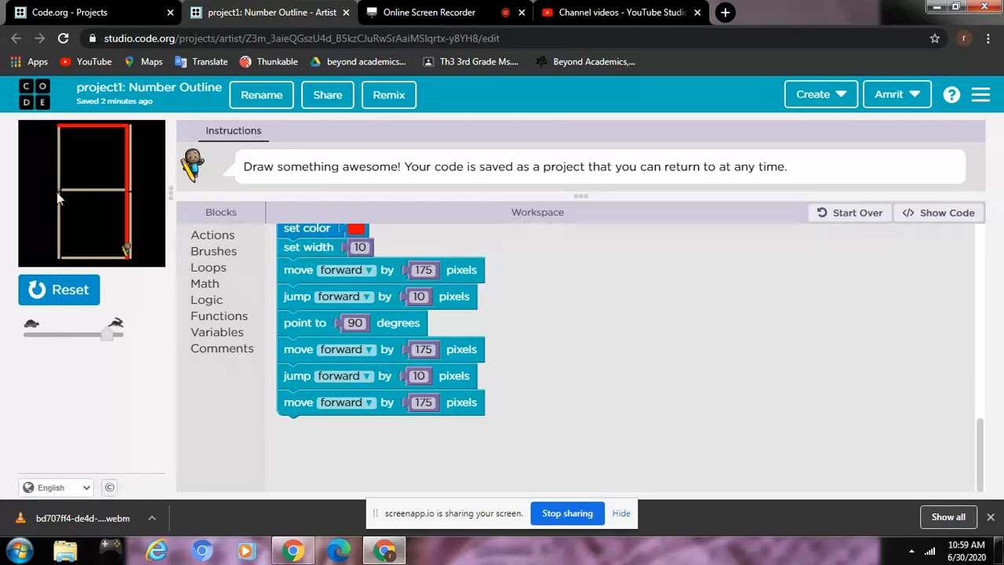
mouse_move(384, 312)
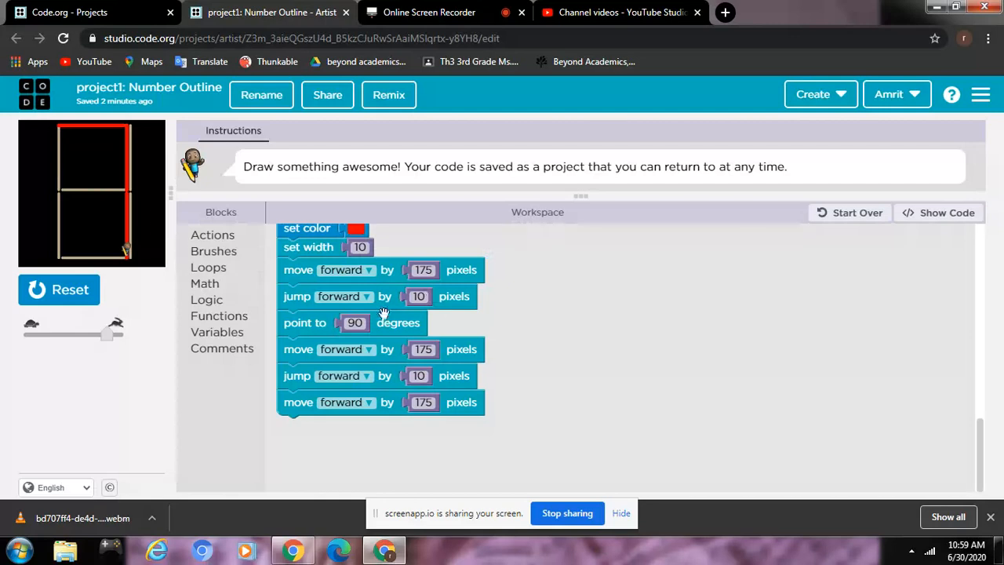
mouse_move(316, 321)
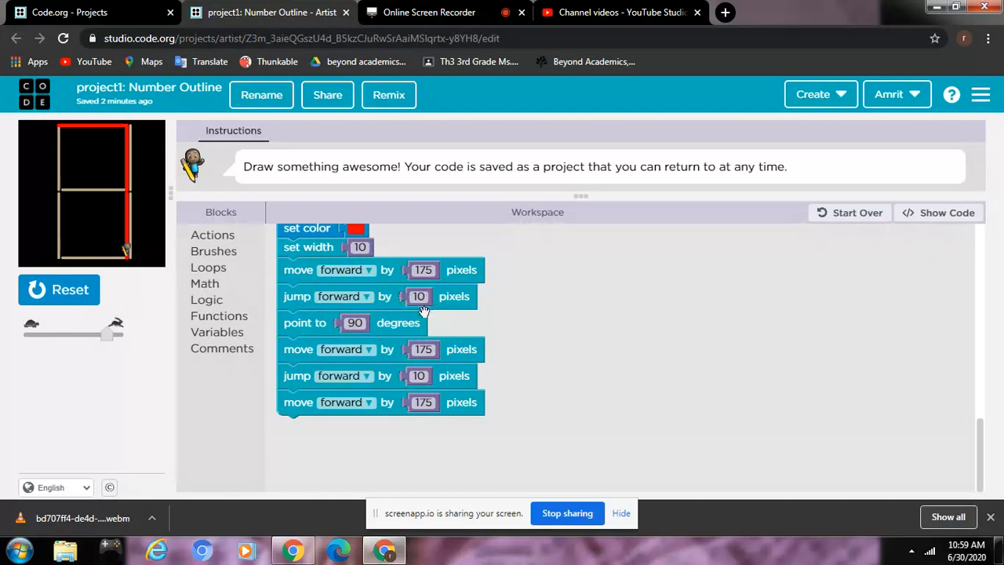
mouse_move(321, 257)
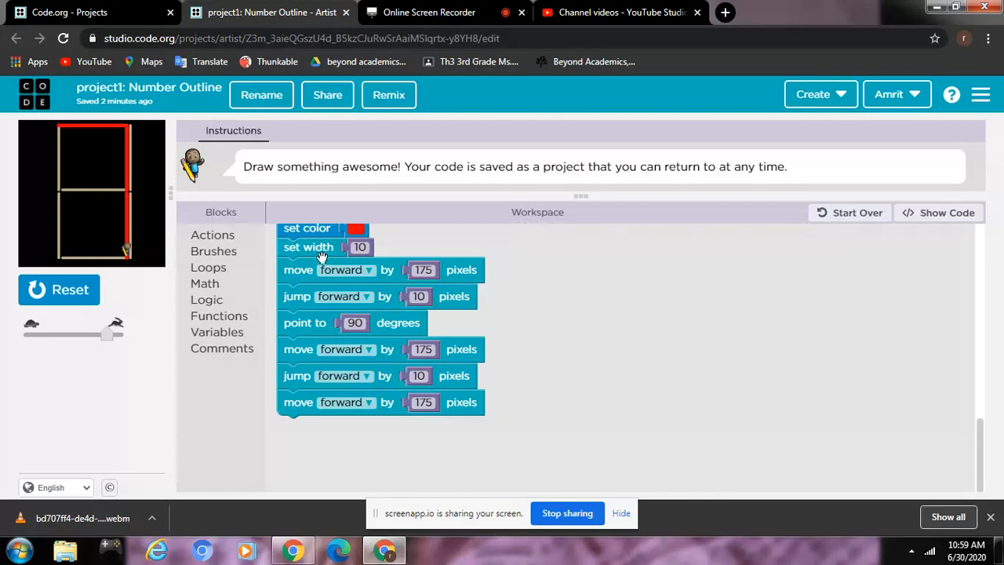
click(359, 247)
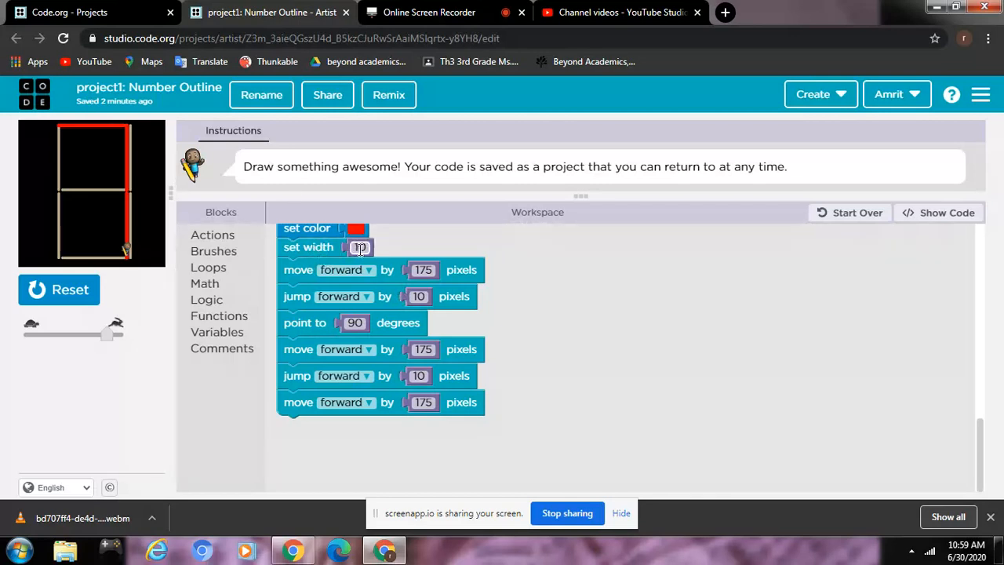
click(359, 246)
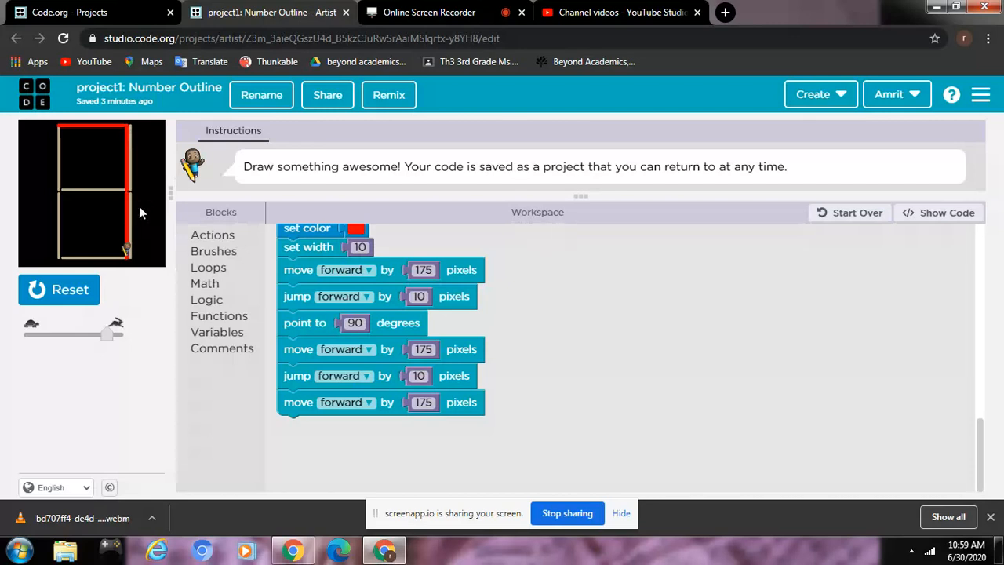
mouse_move(150, 191)
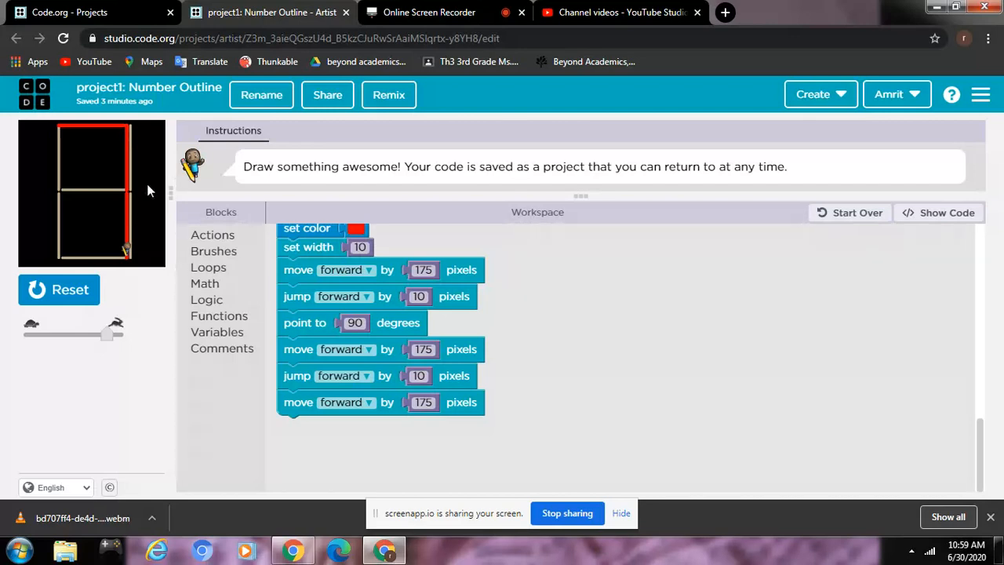
mouse_move(63, 137)
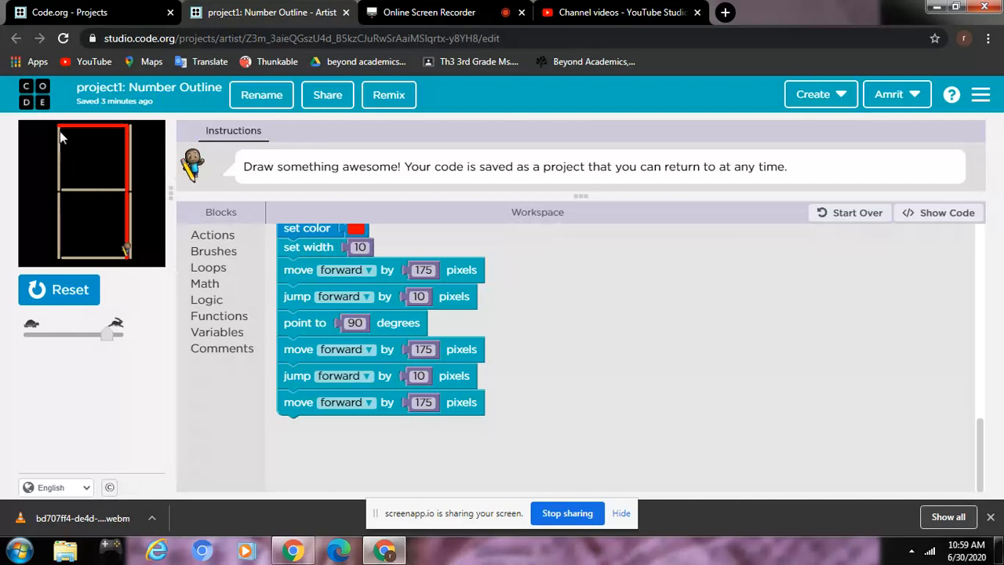
mouse_move(147, 135)
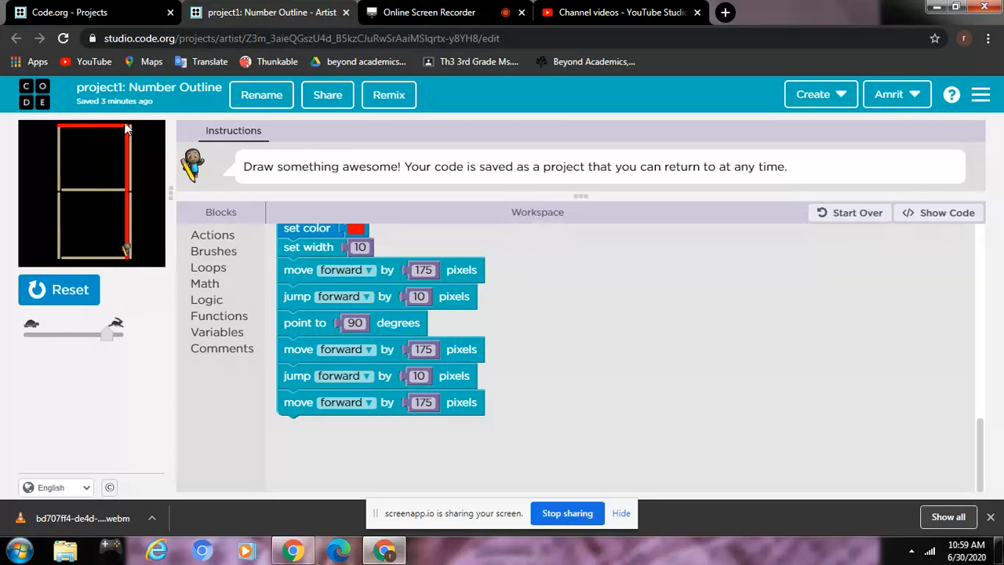
mouse_move(119, 200)
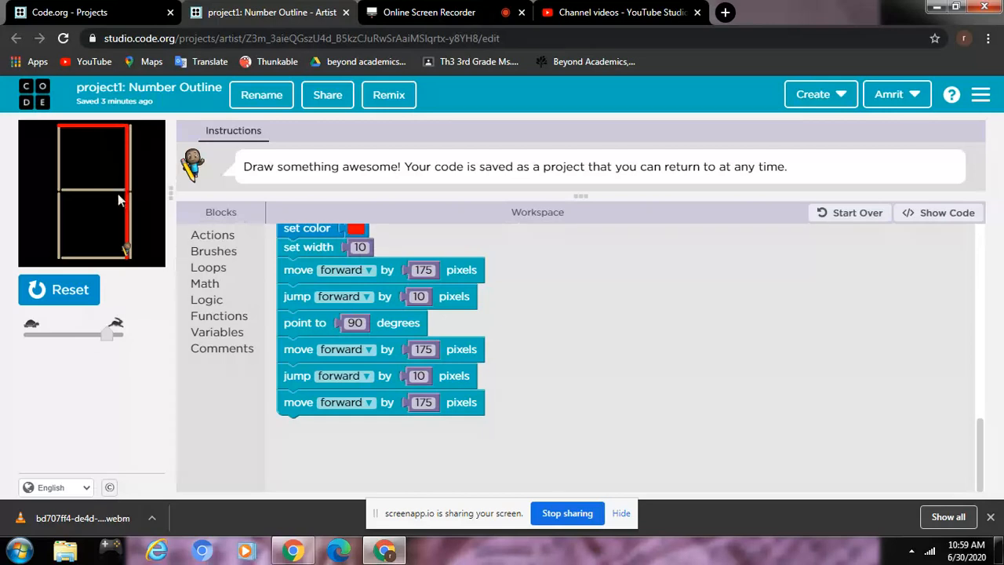
mouse_move(65, 151)
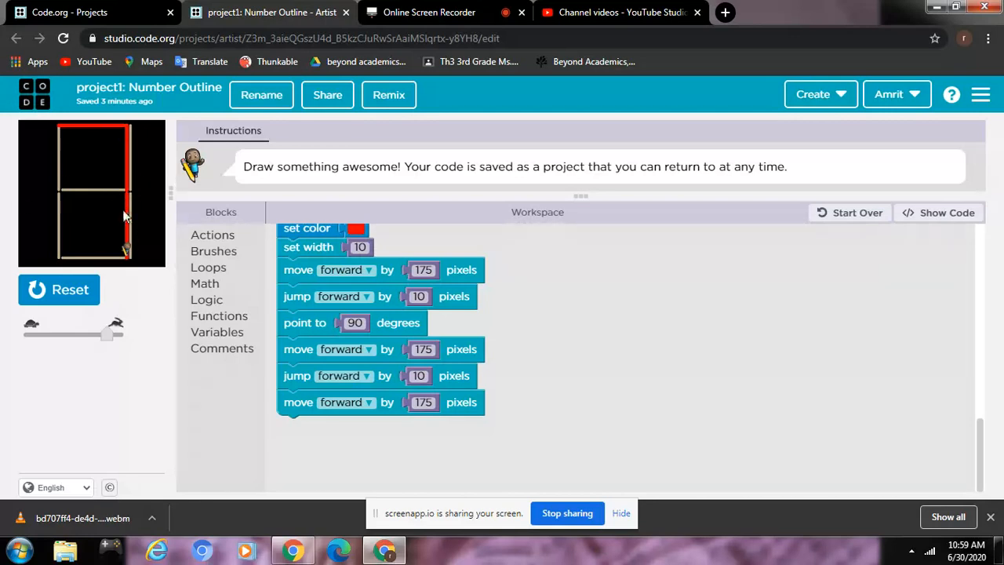
mouse_move(122, 199)
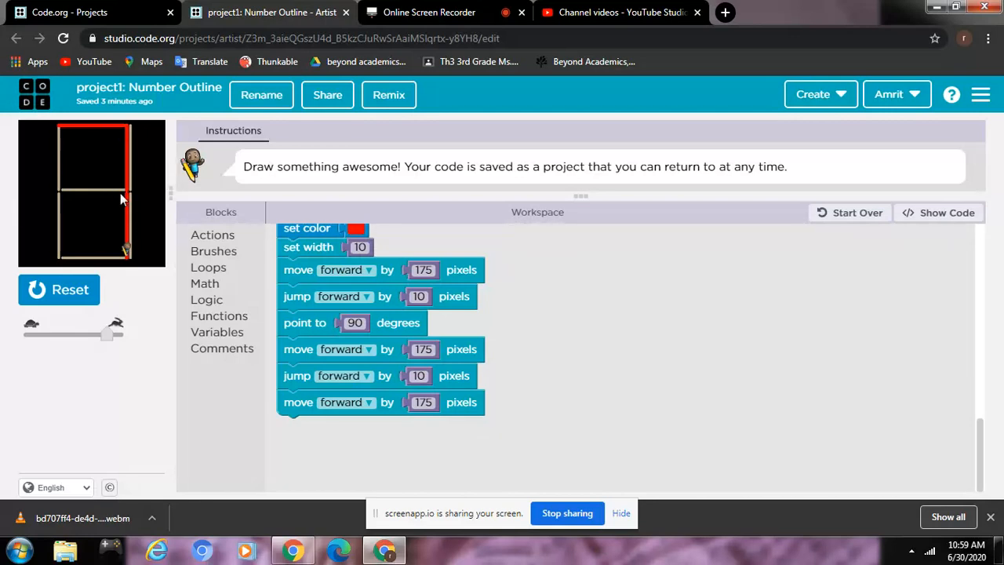
mouse_move(131, 186)
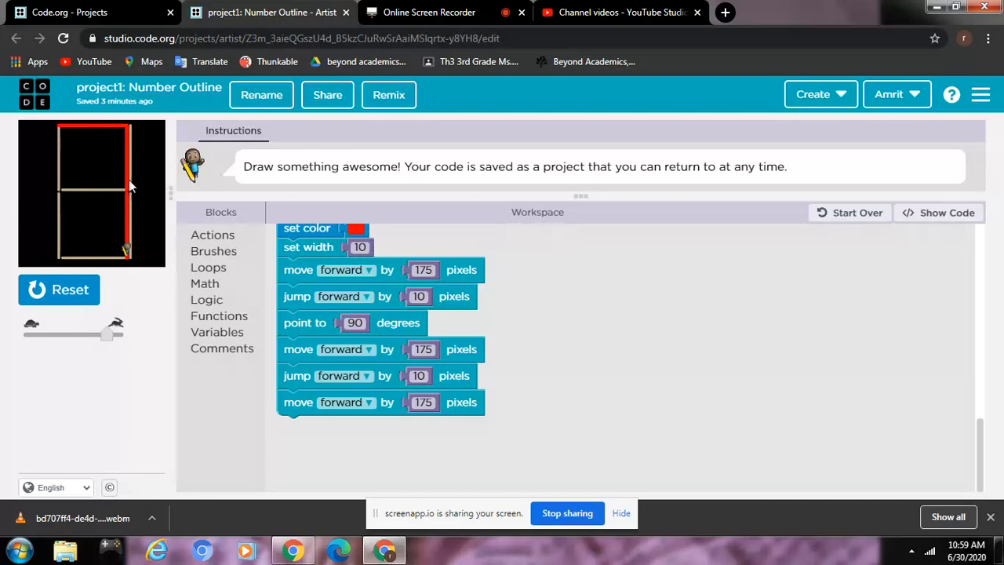
mouse_move(88, 167)
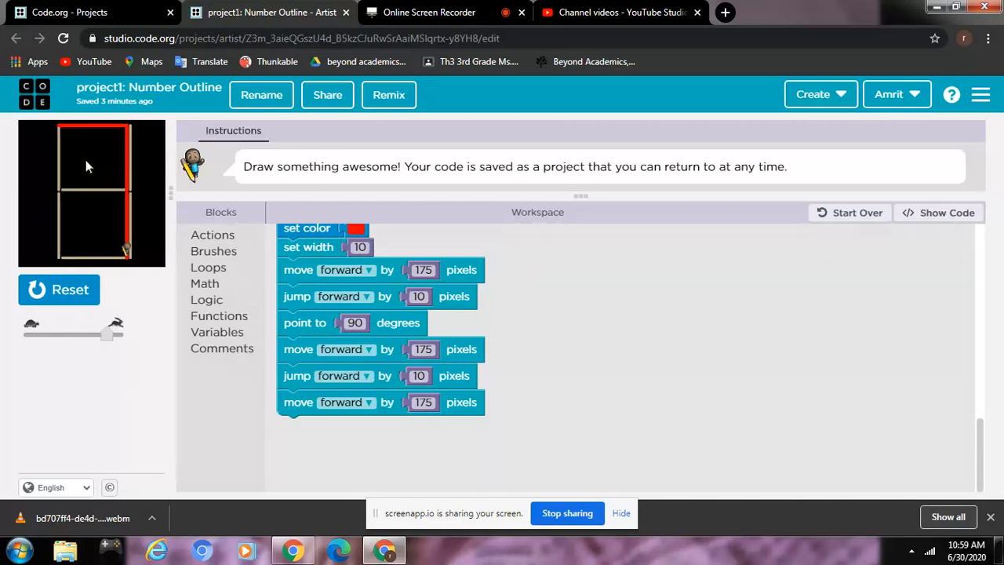
mouse_move(709, 414)
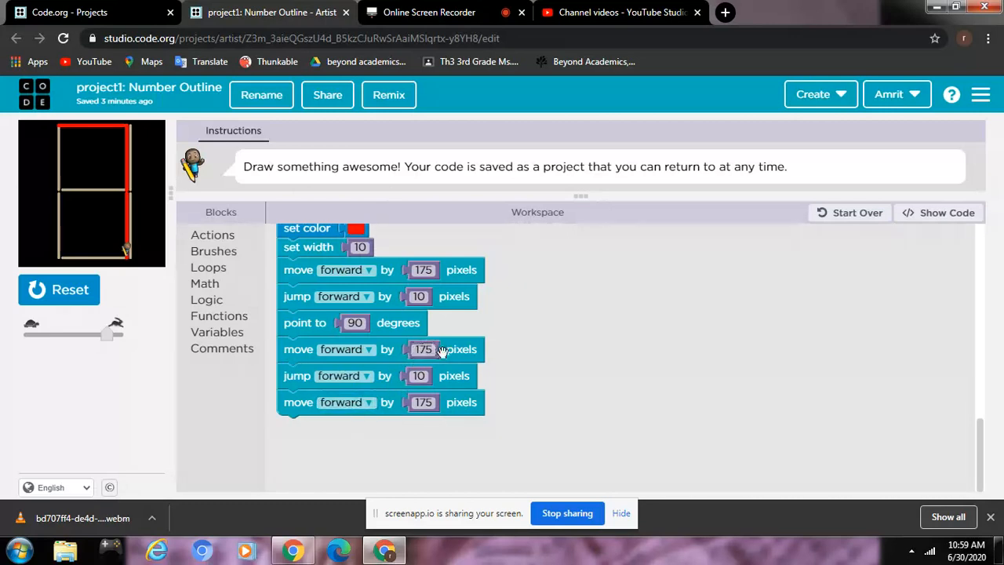
click(423, 349)
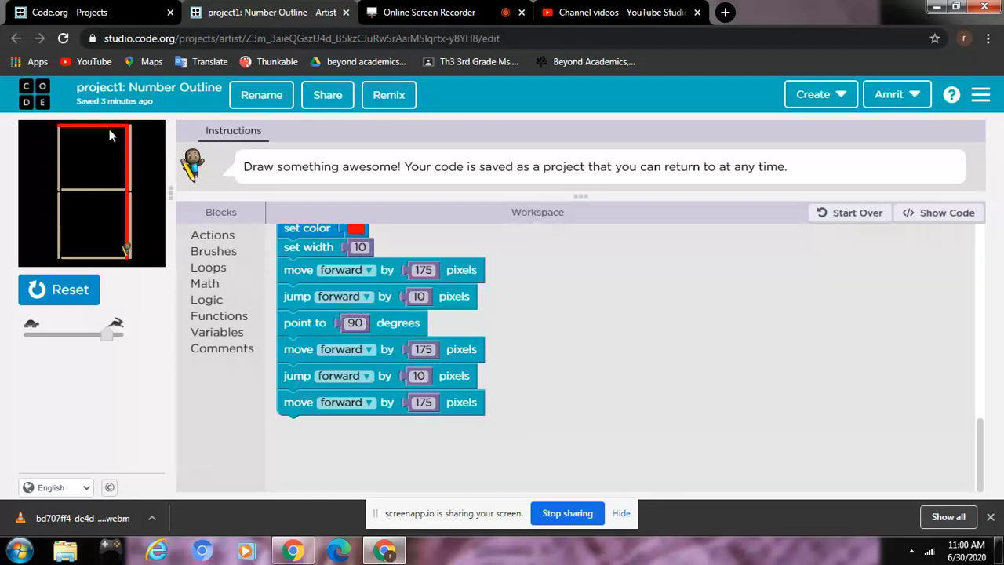
mouse_move(59, 130)
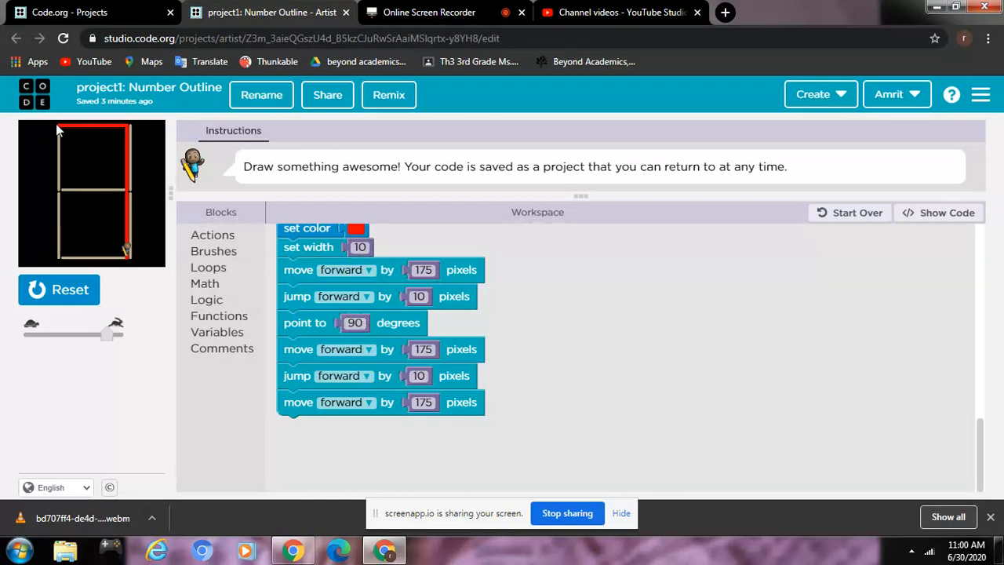
mouse_move(524, 145)
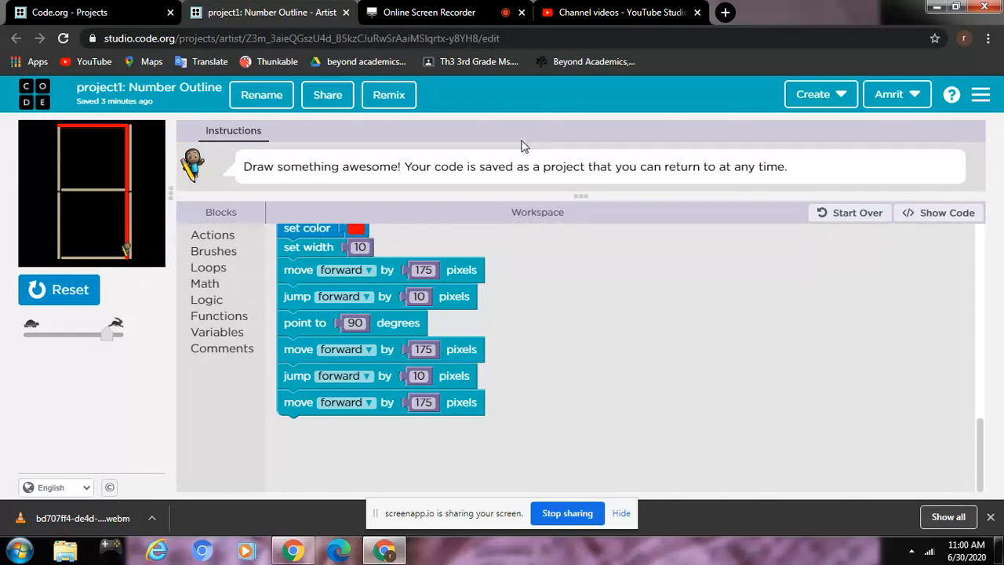
mouse_move(119, 127)
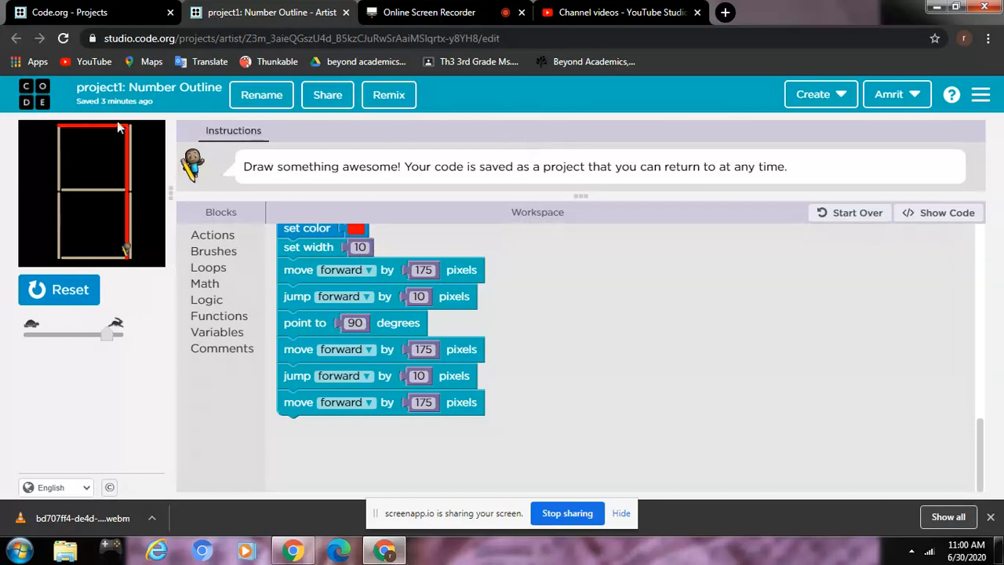
mouse_move(122, 235)
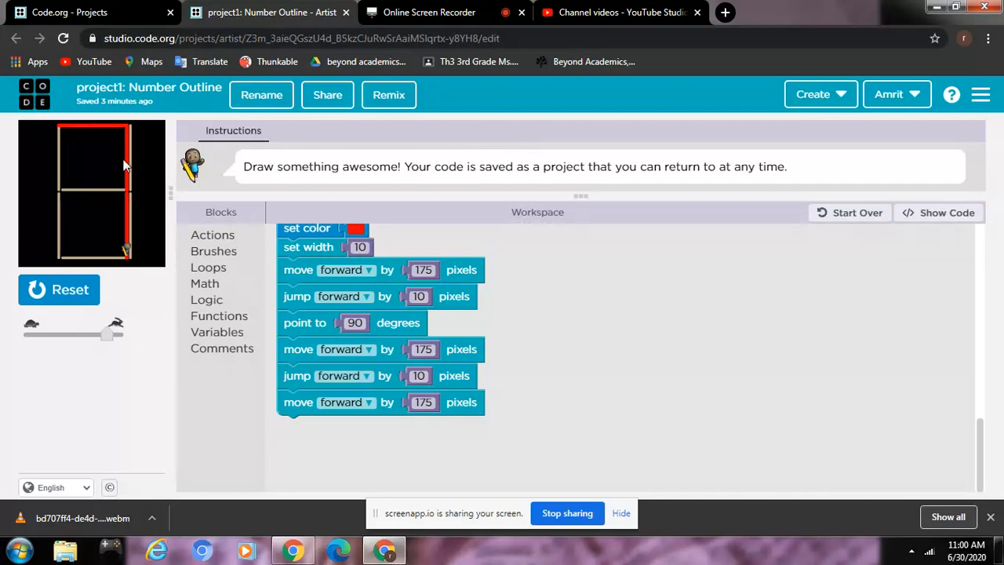
mouse_move(128, 145)
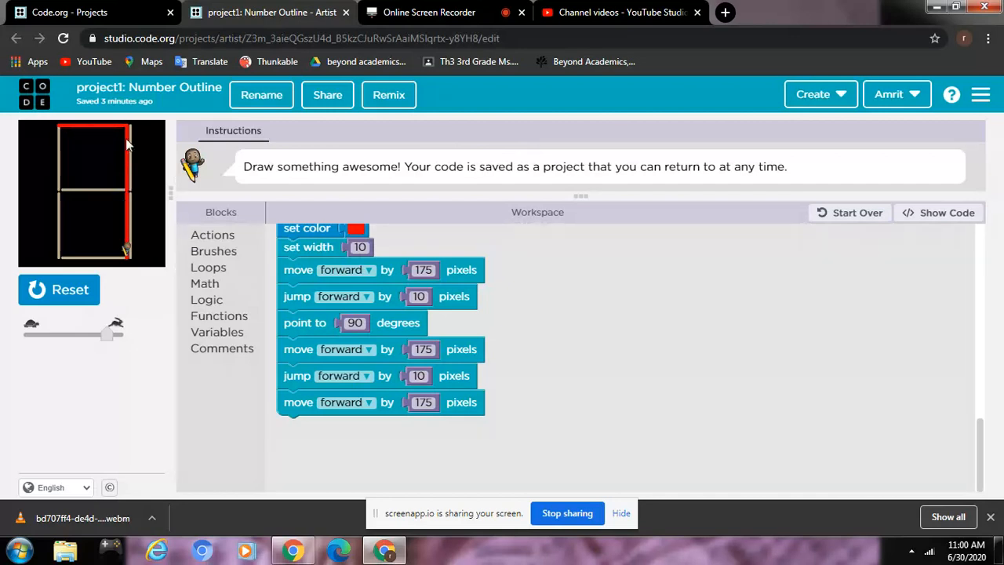
mouse_move(246, 203)
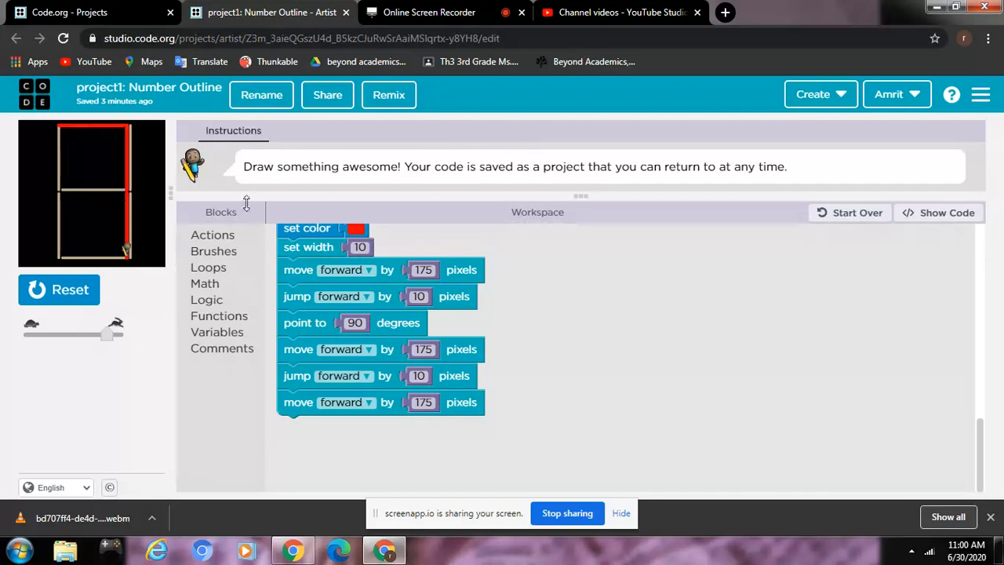
mouse_move(122, 151)
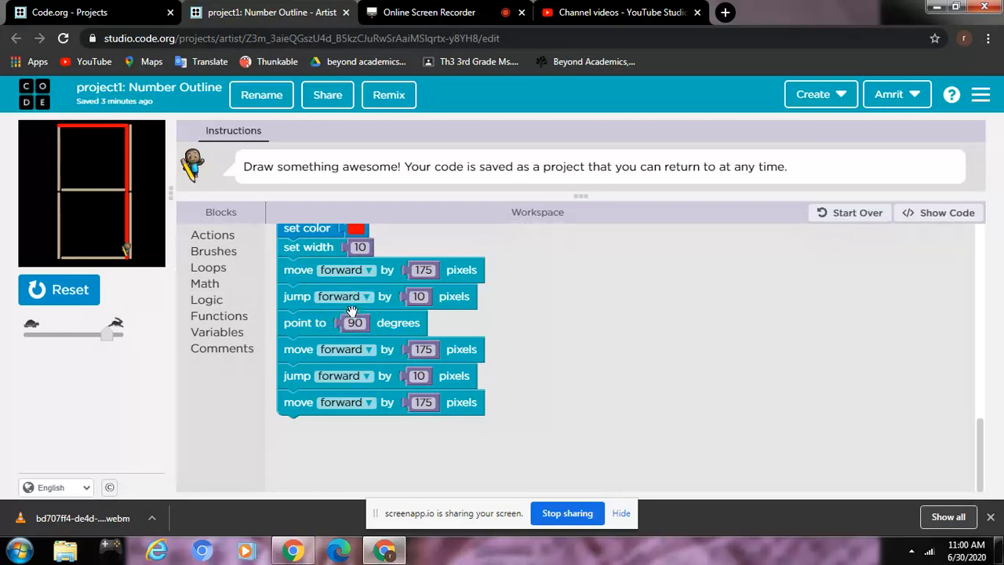
click(354, 323)
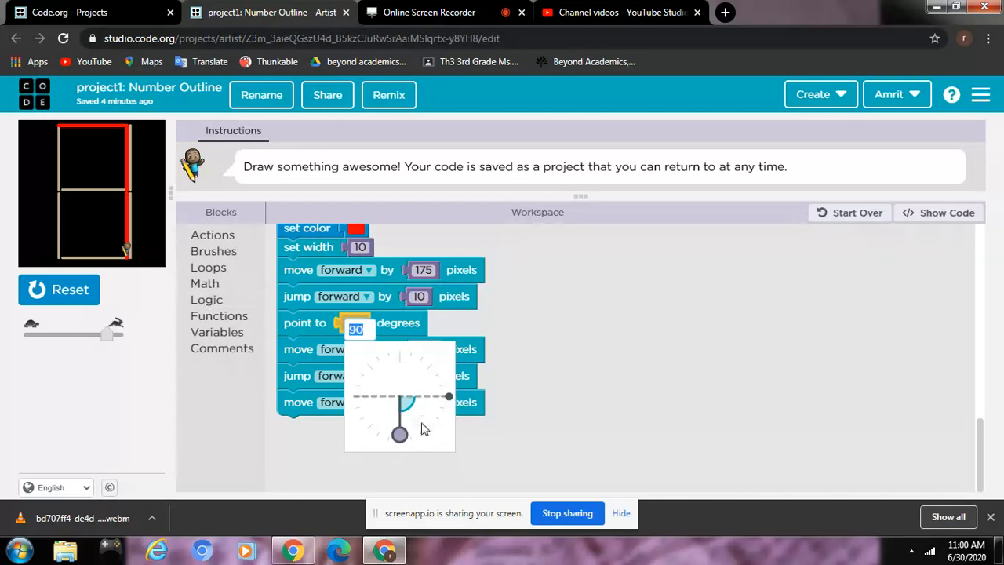
mouse_move(406, 436)
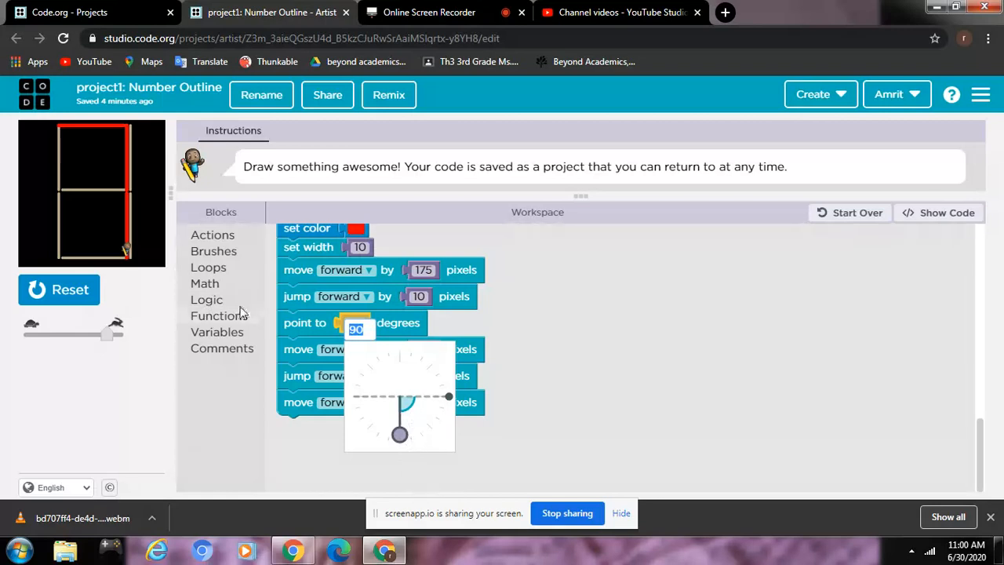
mouse_move(139, 202)
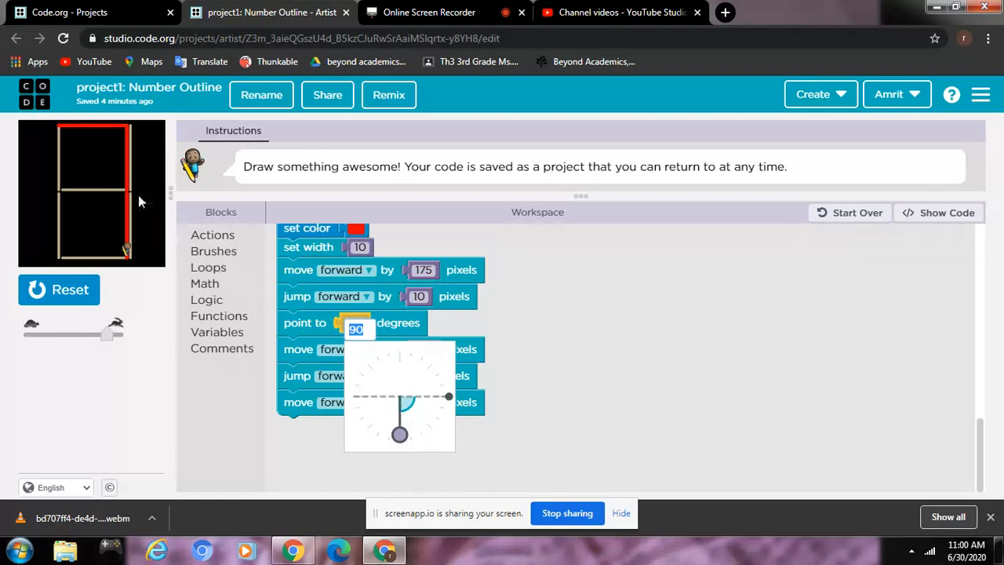
mouse_move(66, 159)
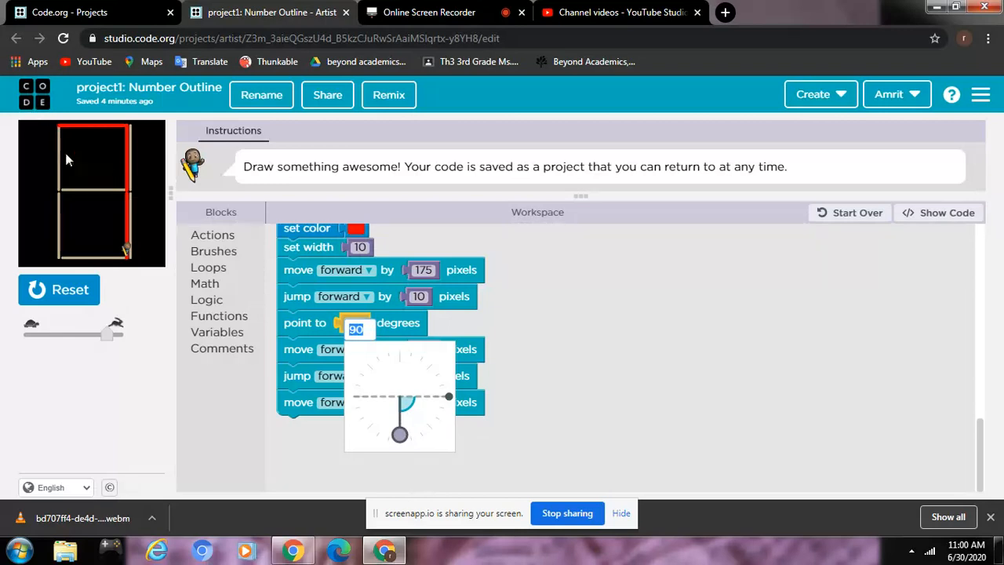
mouse_move(421, 415)
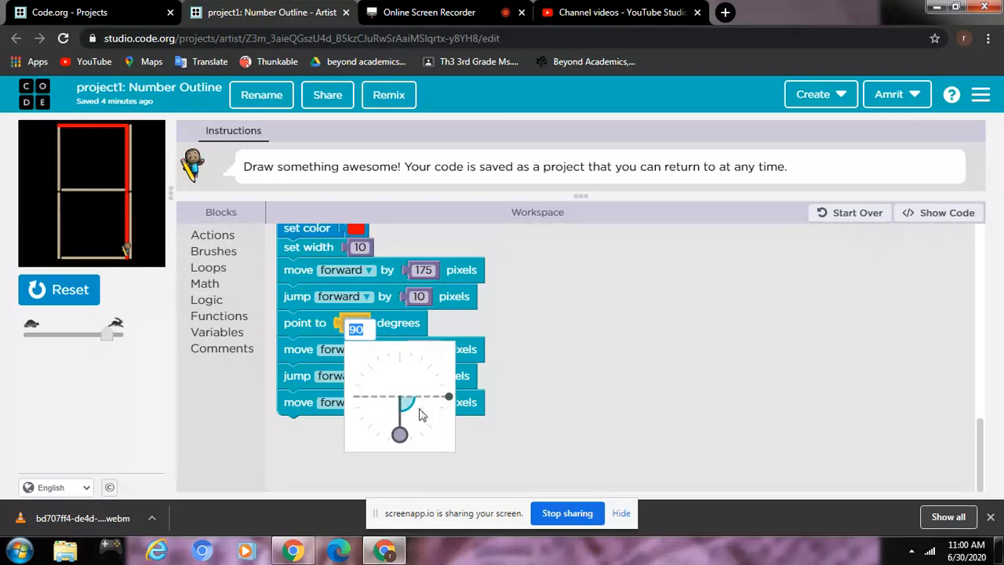
mouse_move(521, 385)
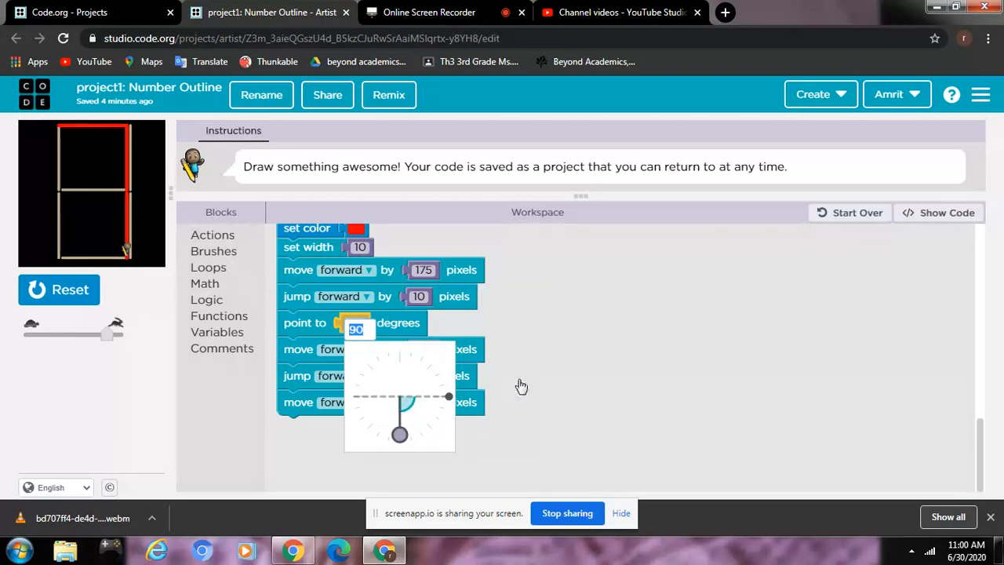
mouse_move(532, 398)
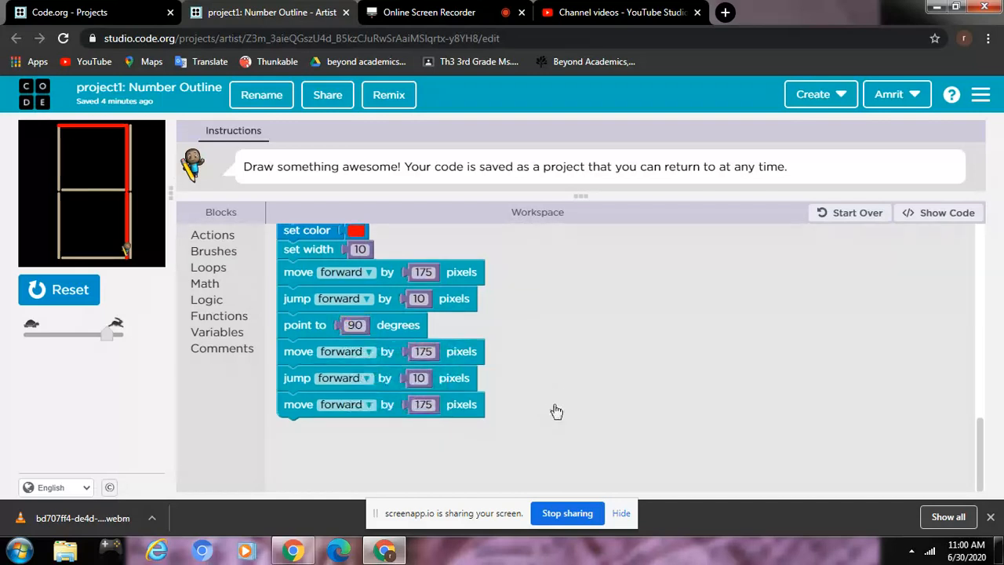
mouse_move(459, 405)
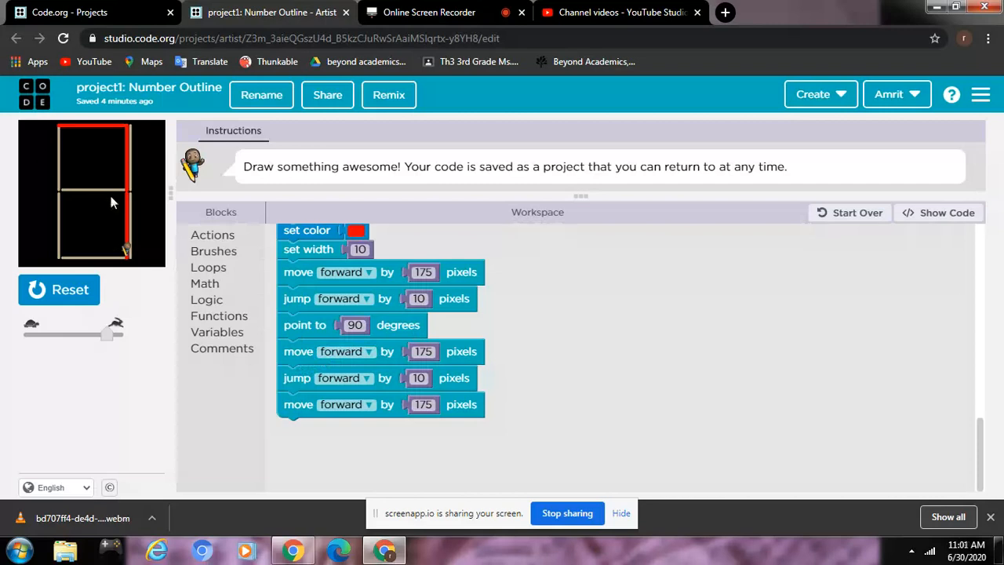
mouse_move(137, 257)
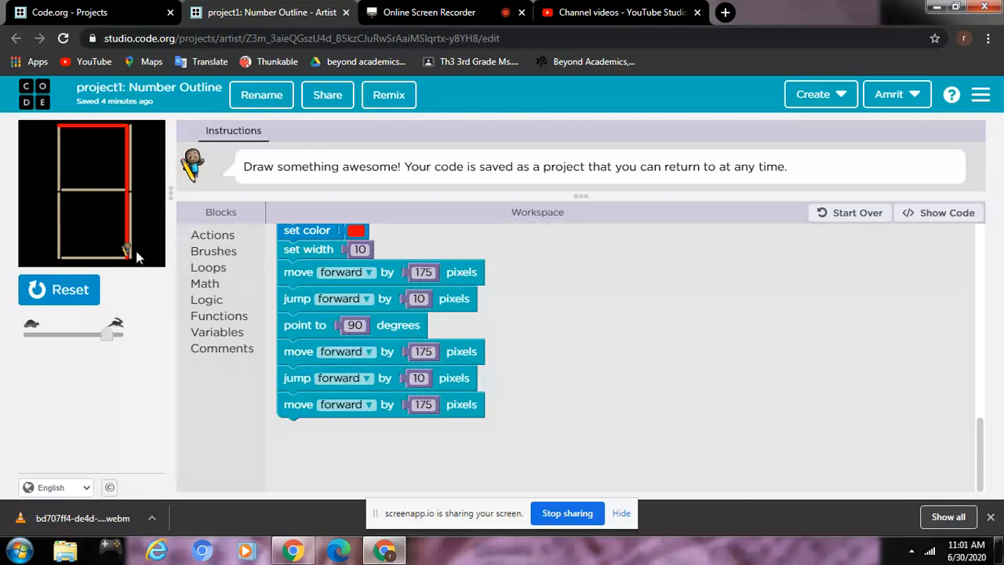
click(208, 266)
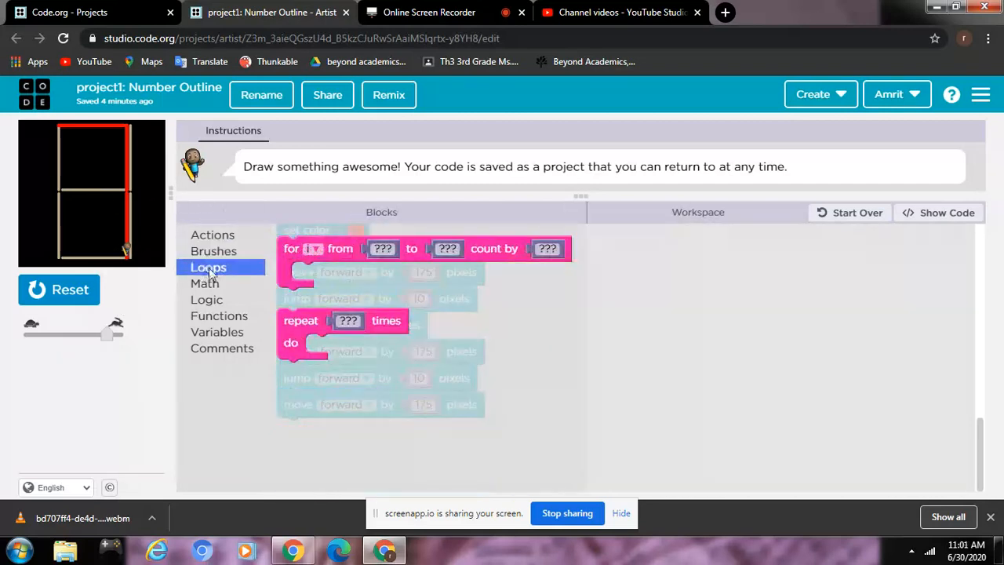
click(205, 283)
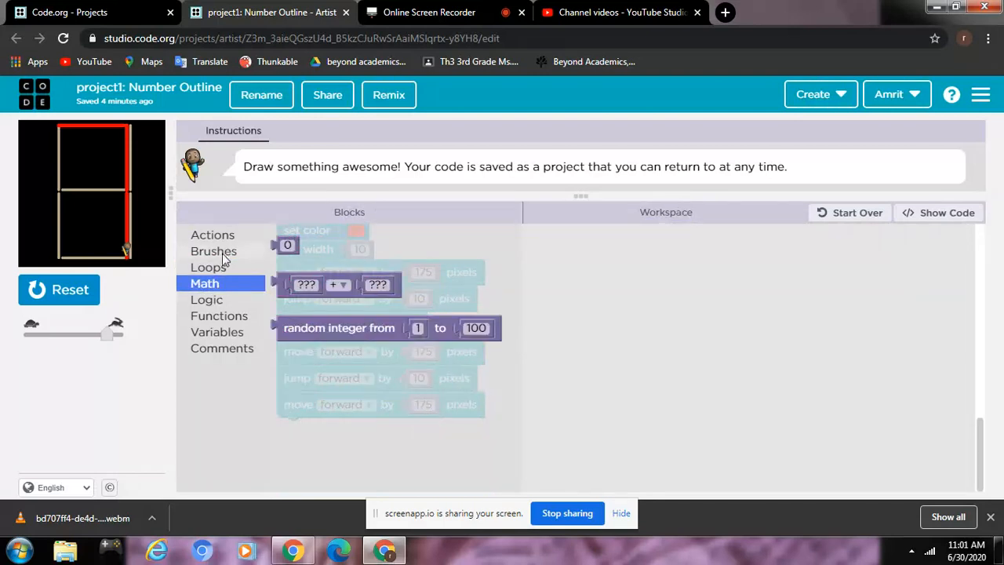
click(213, 235)
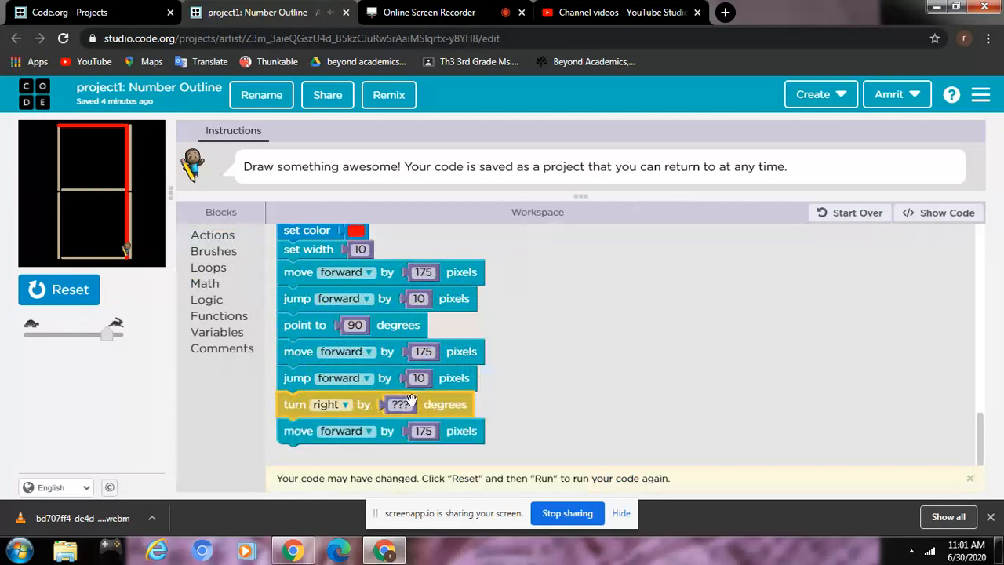
click(400, 404)
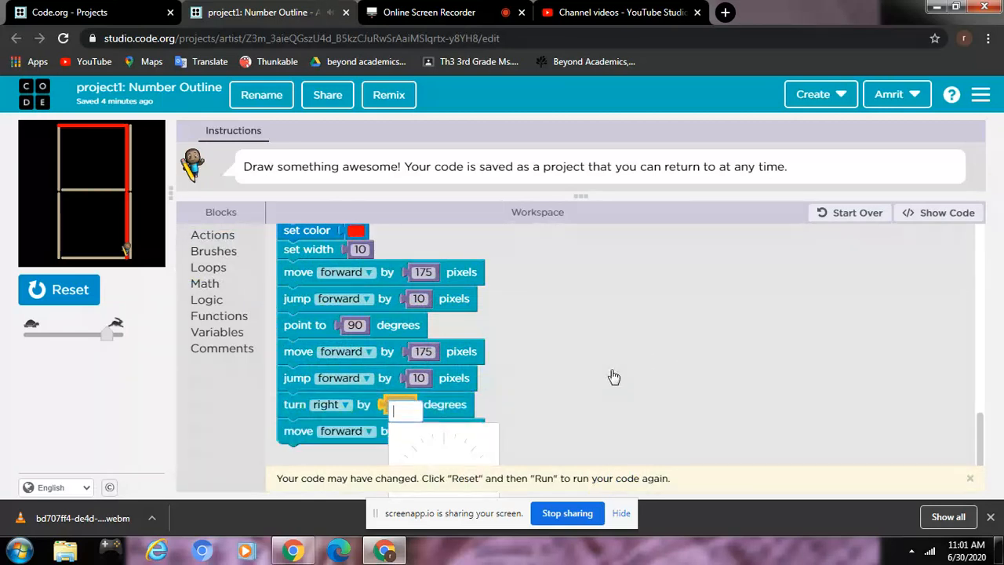
text(90)
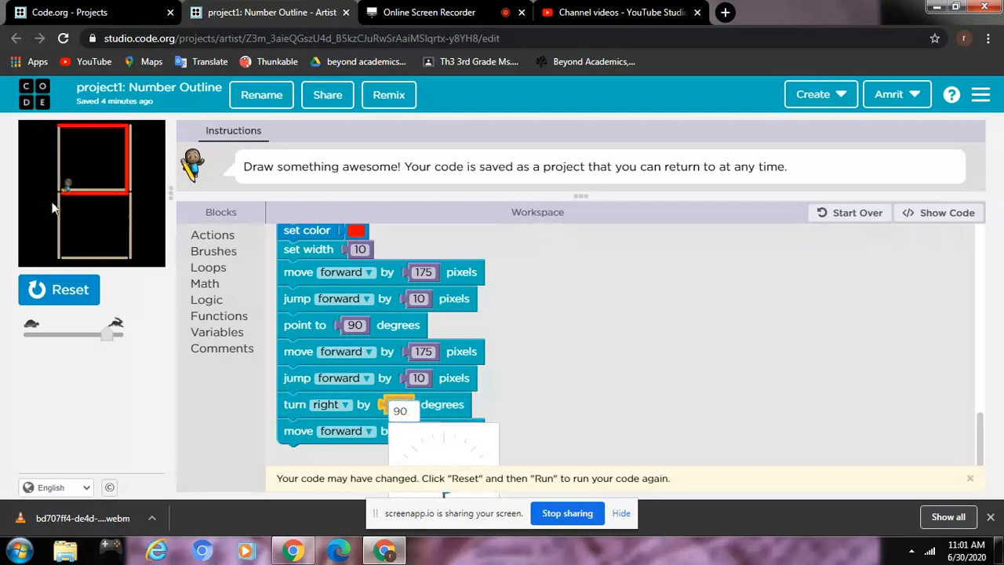
mouse_move(667, 337)
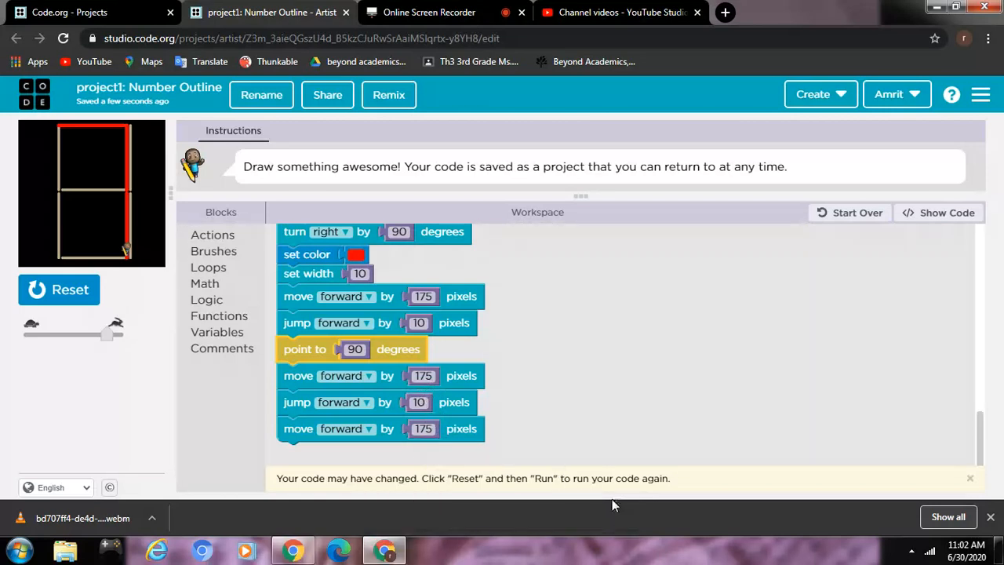
mouse_move(666, 419)
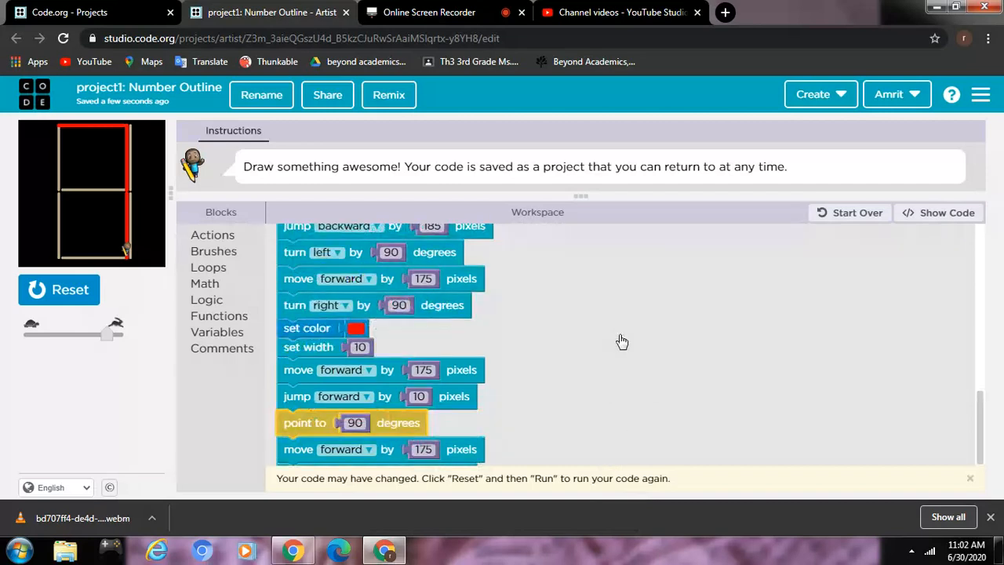
Reset the canvas after the run, leaving the red top-and-right trace cleared for rerunning.
scroll(down, 3)
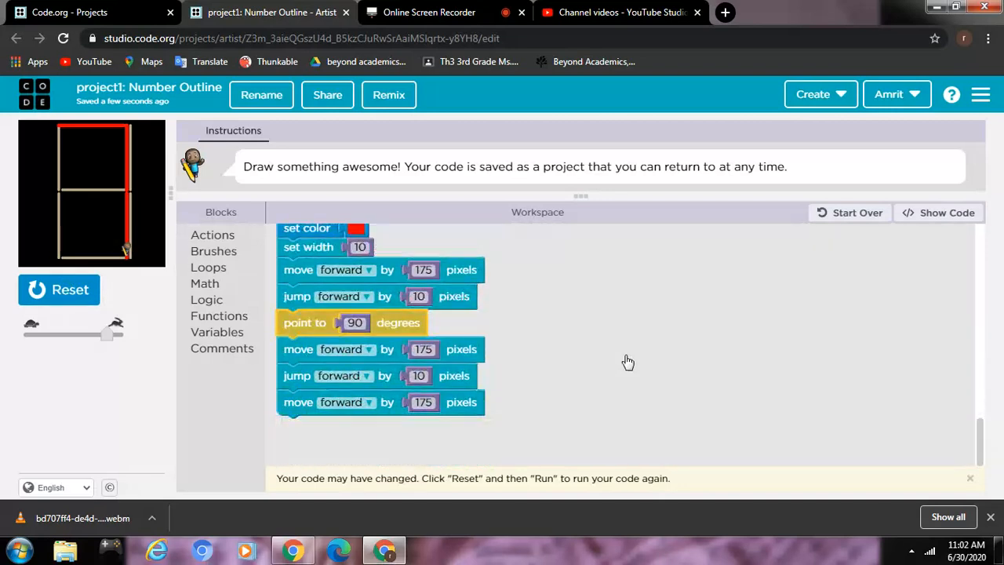
click(59, 289)
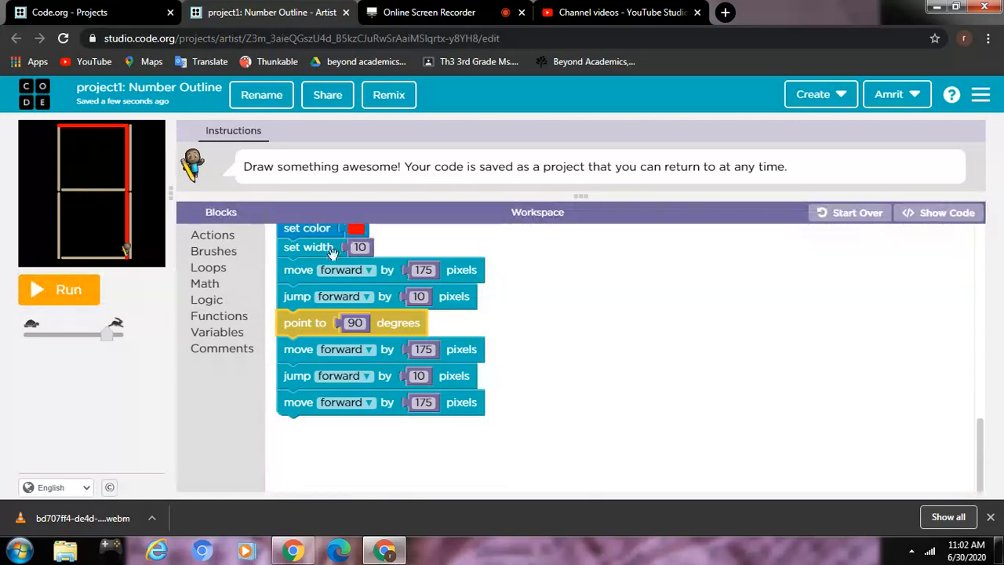
drag(304, 269, 545, 284)
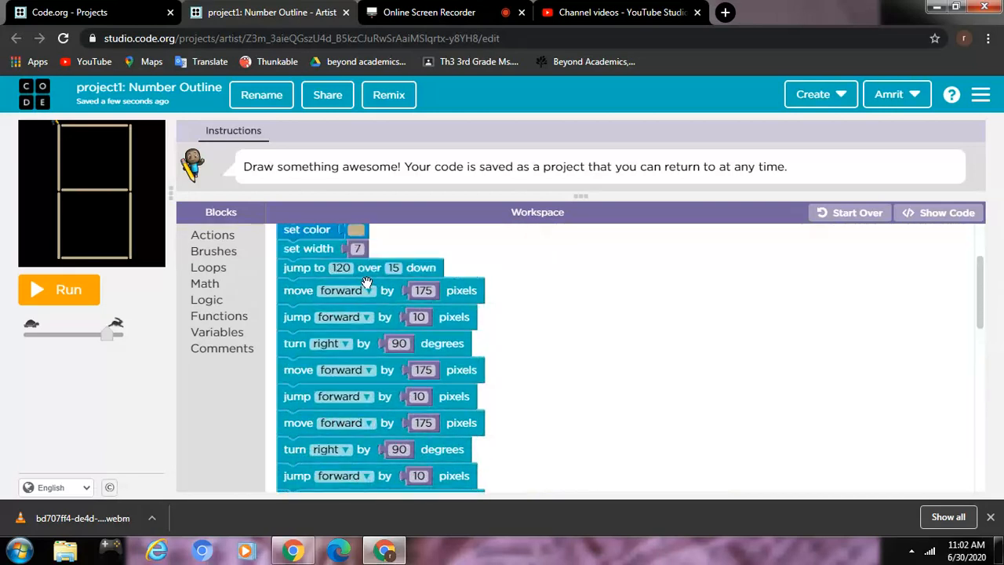
mouse_move(378, 317)
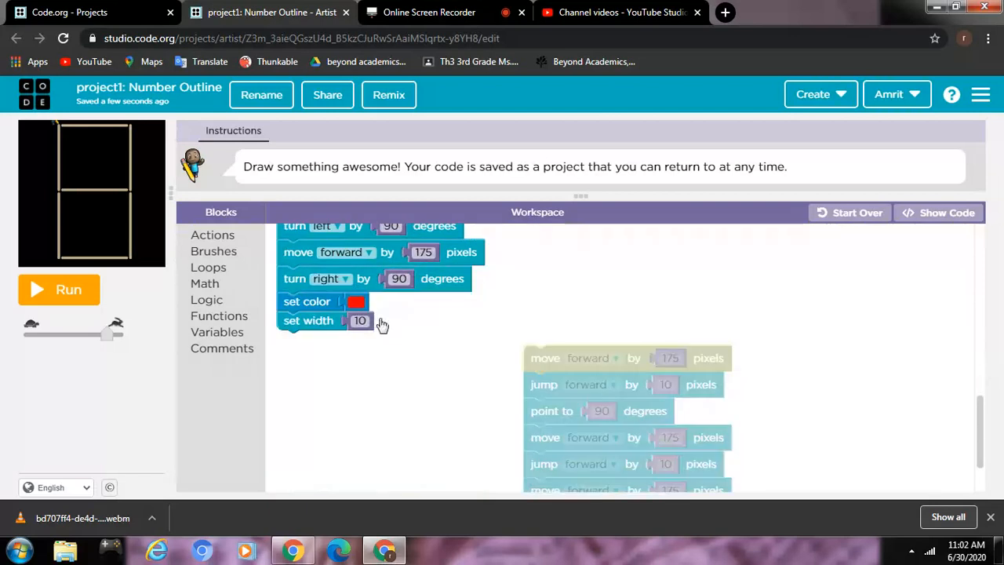
scroll(down, 3)
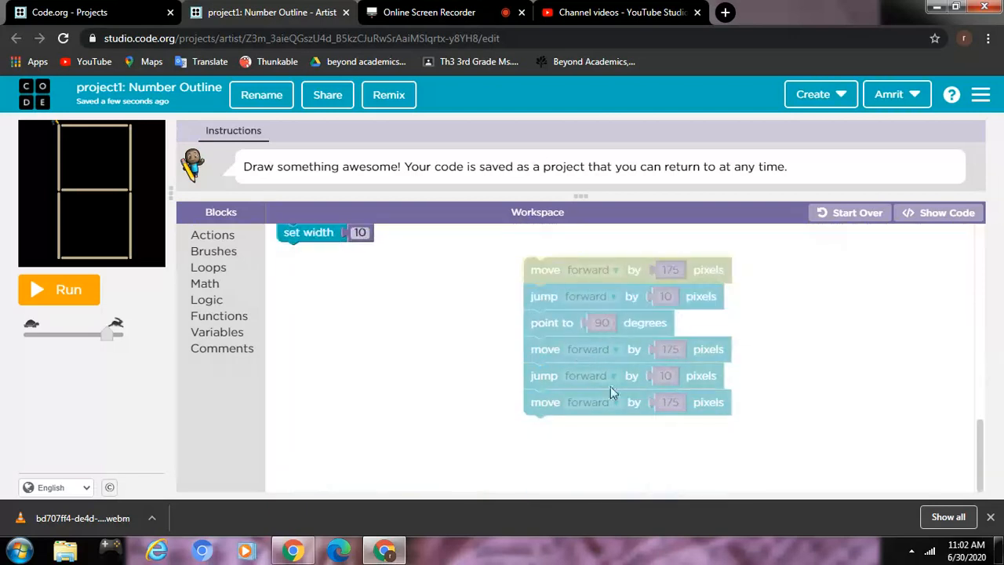
mouse_move(63, 132)
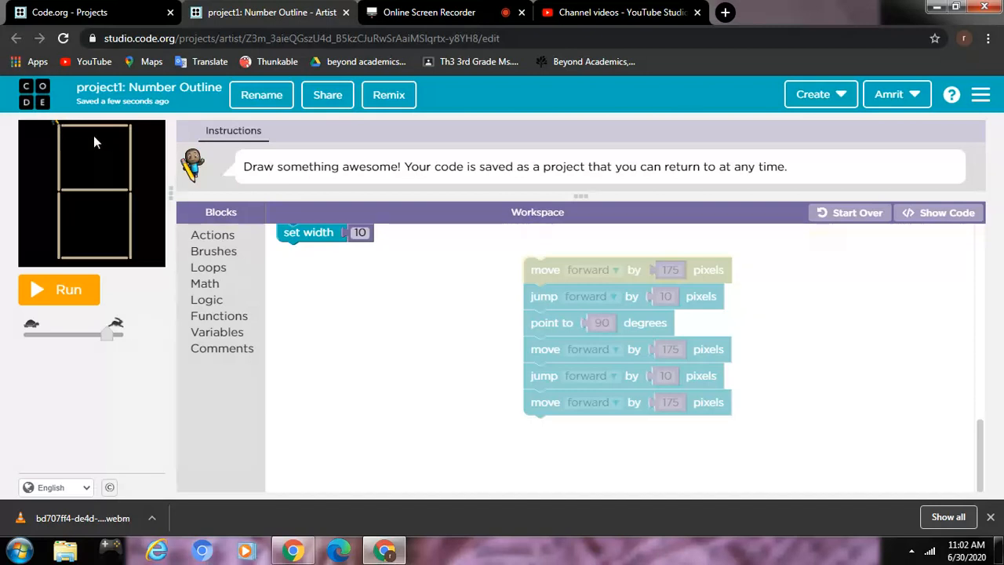
mouse_move(131, 138)
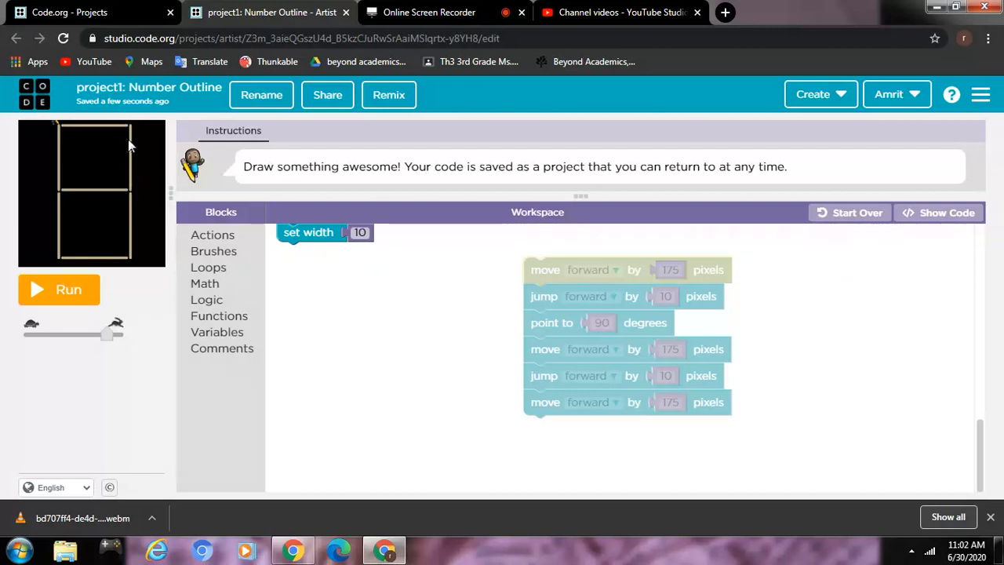
mouse_move(135, 229)
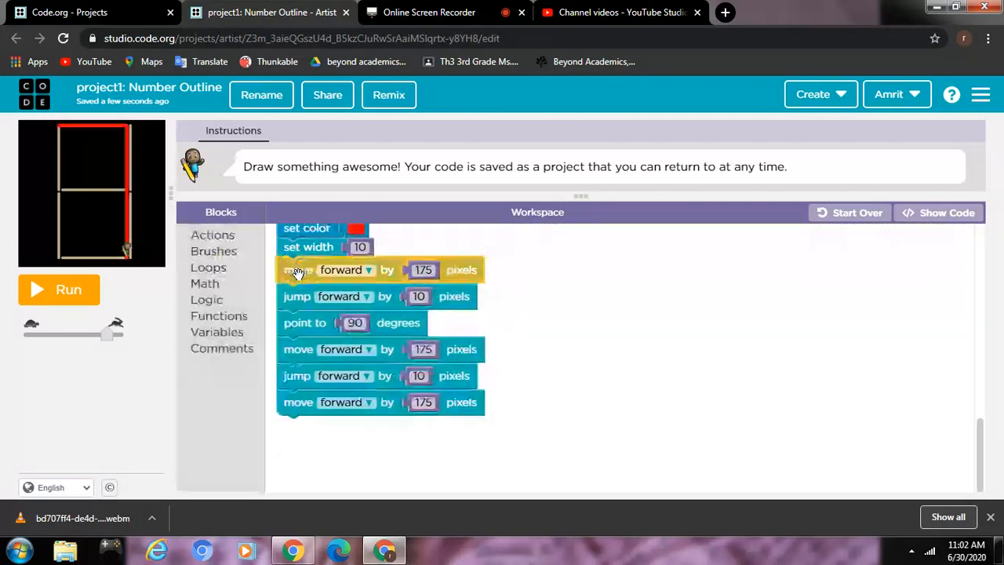
mouse_move(530, 310)
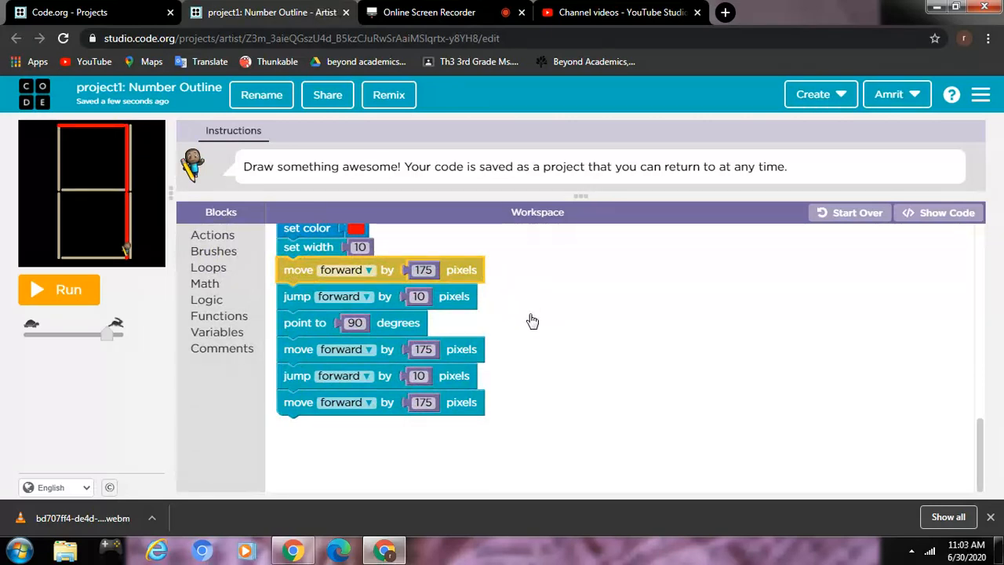
mouse_move(511, 55)
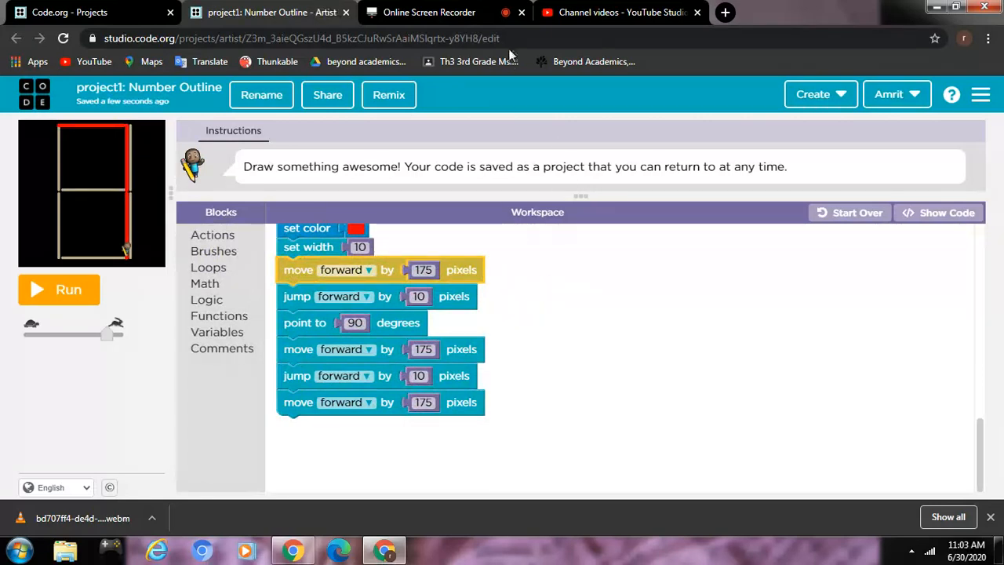
mouse_move(429, 12)
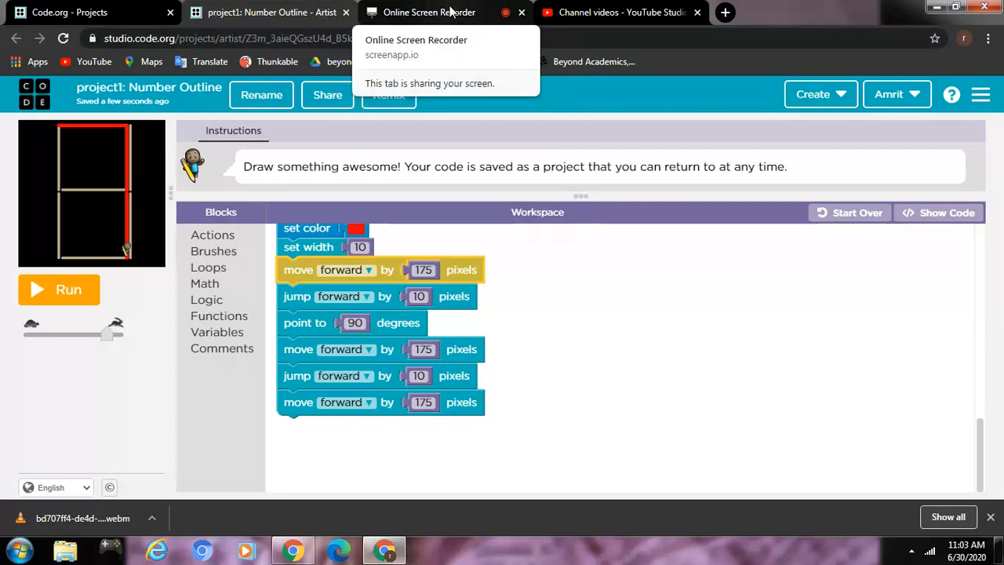